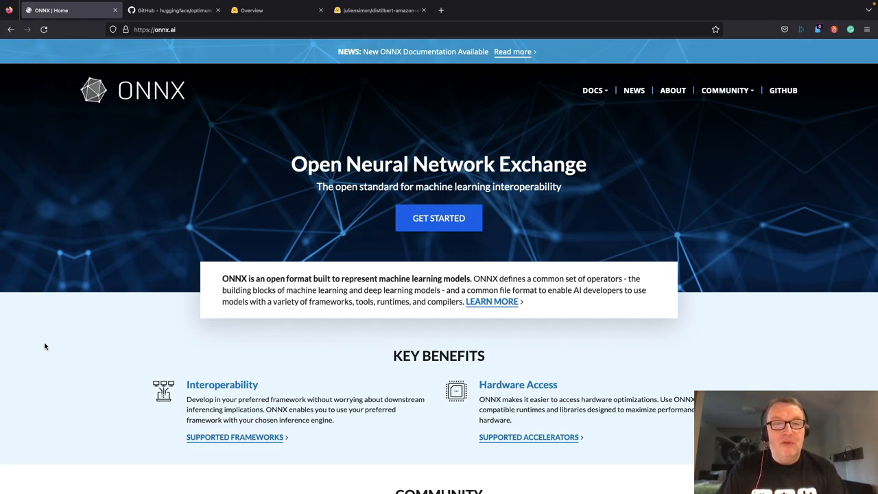
mouse_move(85, 343)
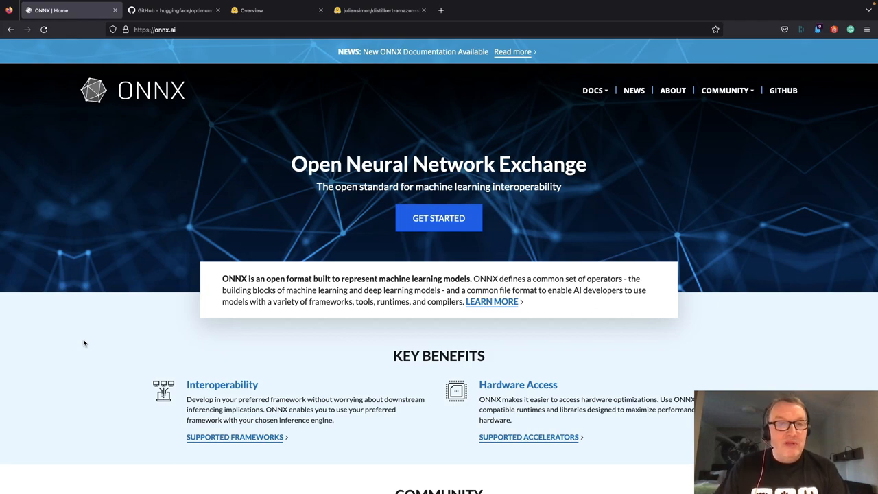
Step: Scroll through the current page and back up before moving on
scroll(down, 3)
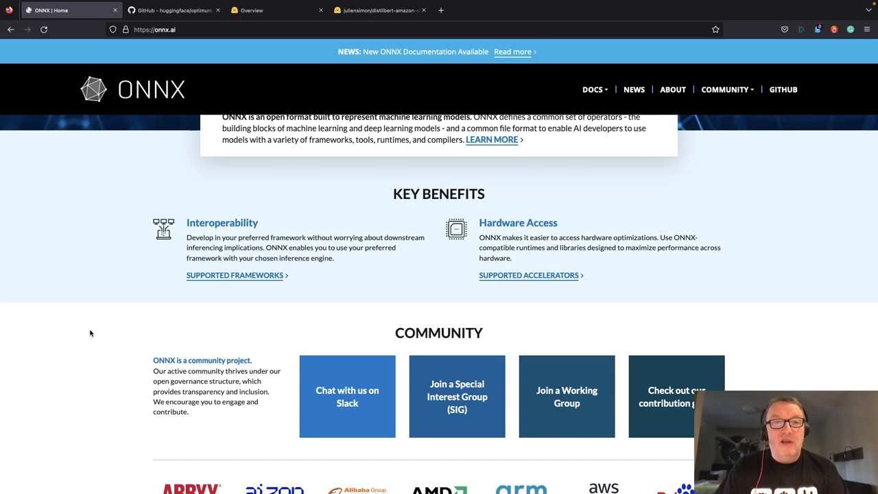
mouse_move(115, 280)
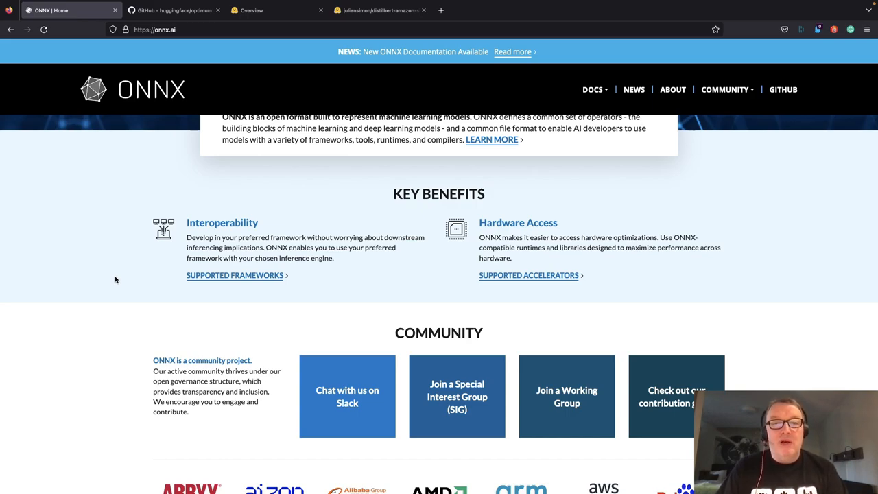
scroll(down, 3)
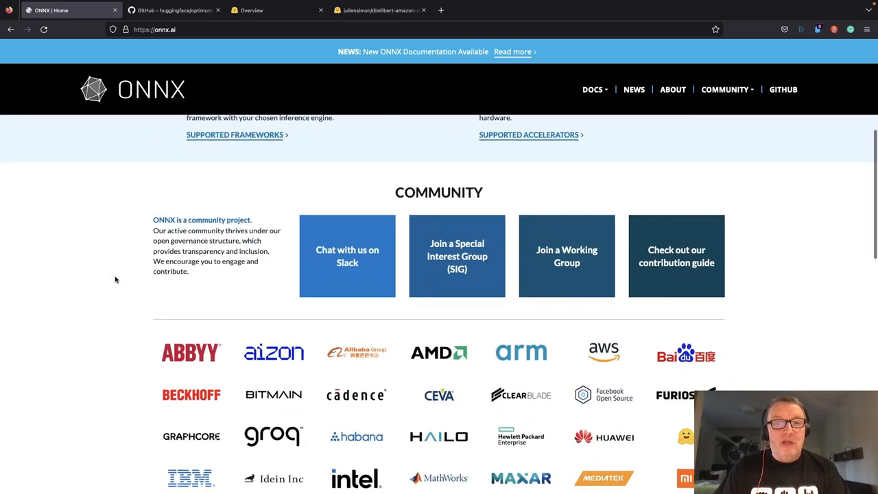
scroll(down, 3)
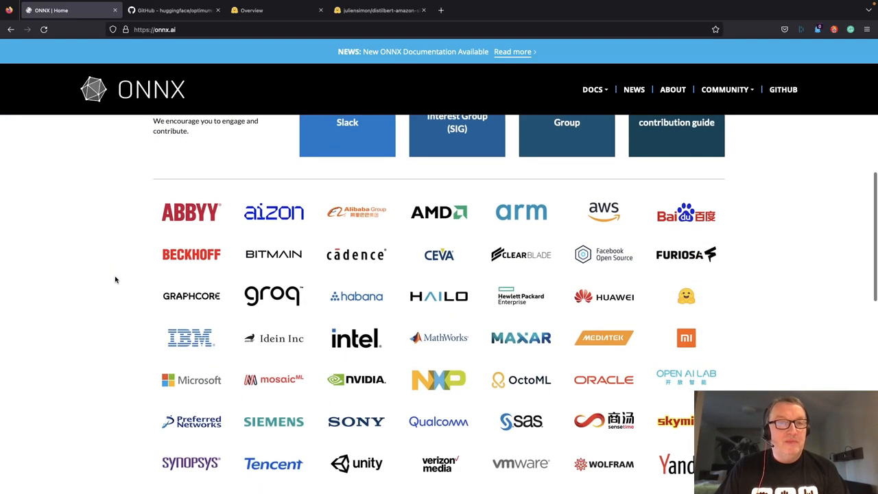
scroll(down, 3)
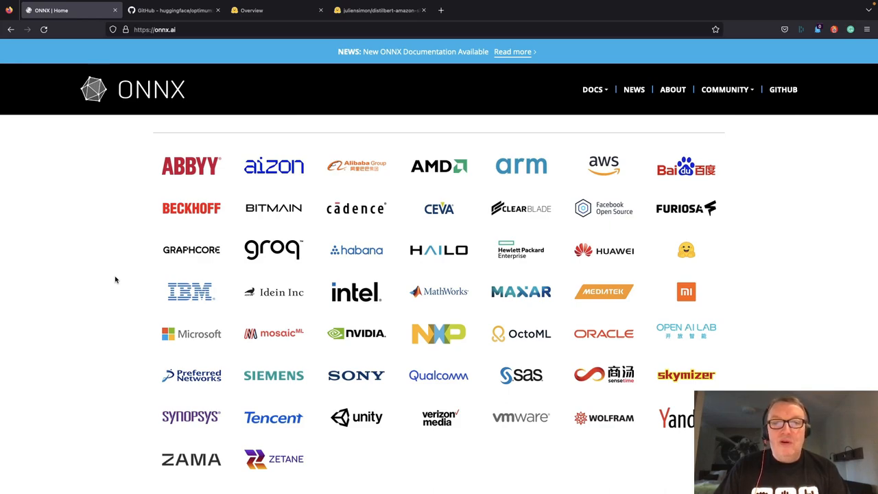
mouse_move(497, 318)
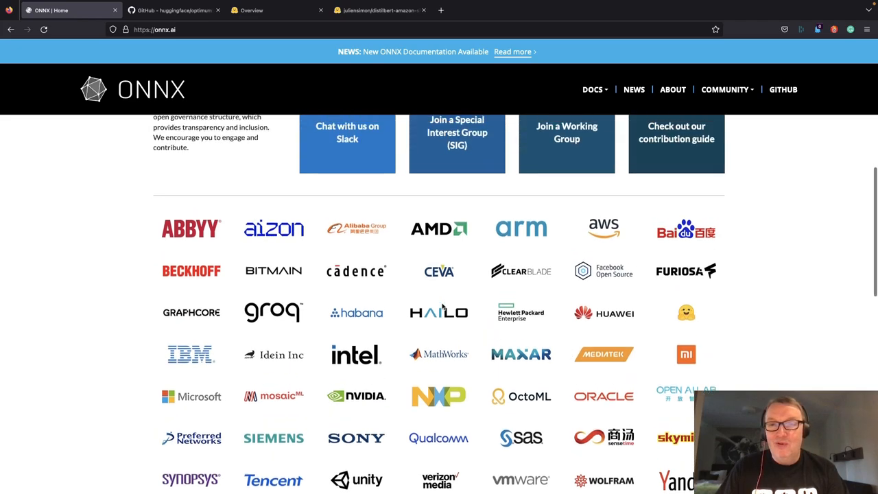
scroll(up, 3)
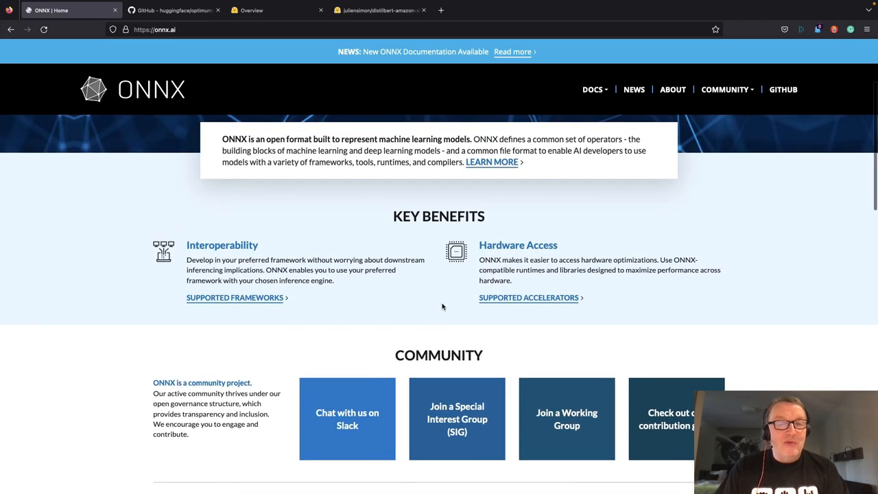
scroll(up, 3)
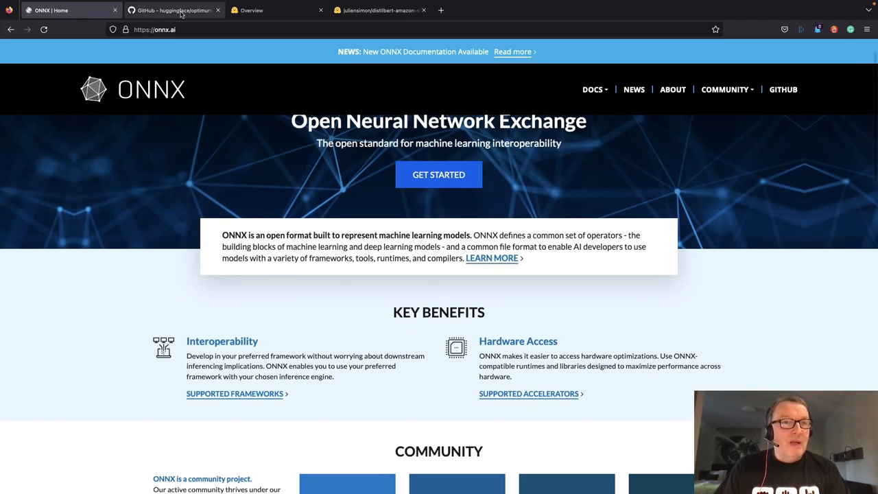
Step: Read the huggingface/optimum README down through hardware partners and the inference optimization table
click(173, 11)
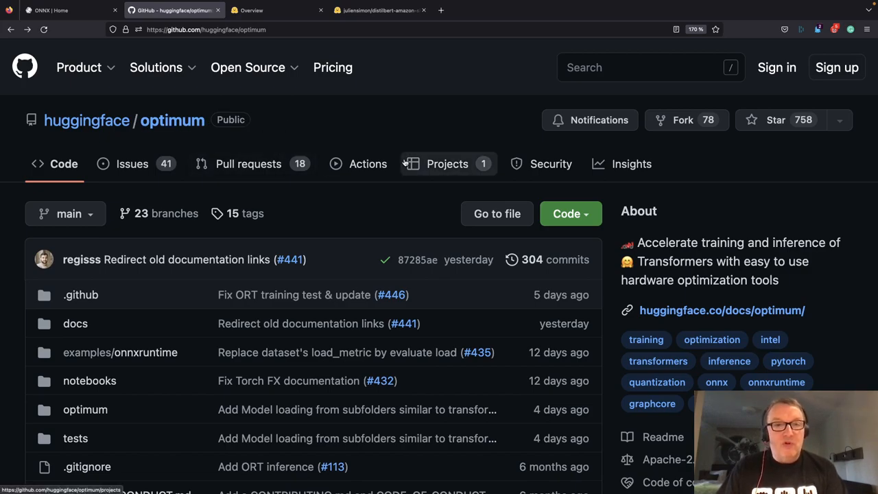
scroll(down, 3)
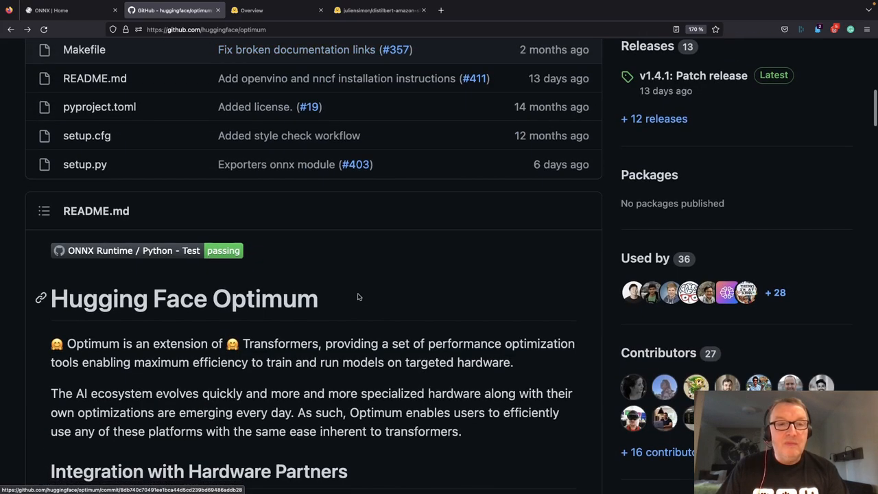
scroll(down, 3)
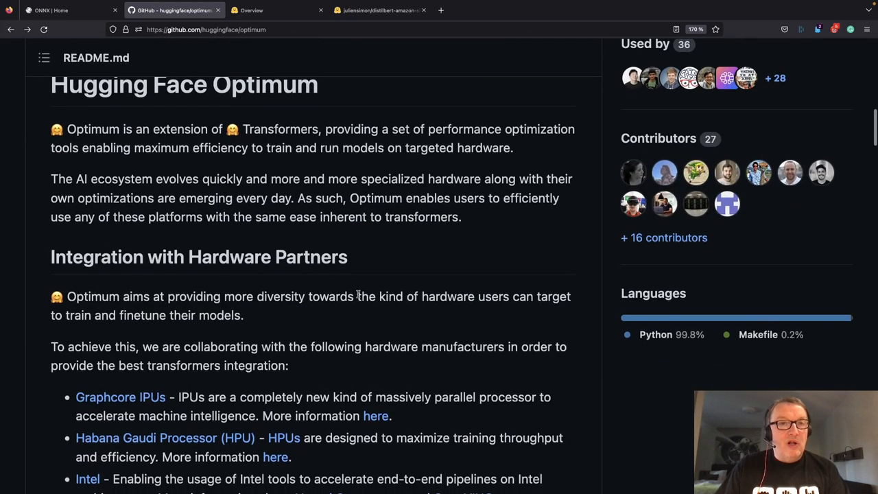
scroll(down, 3)
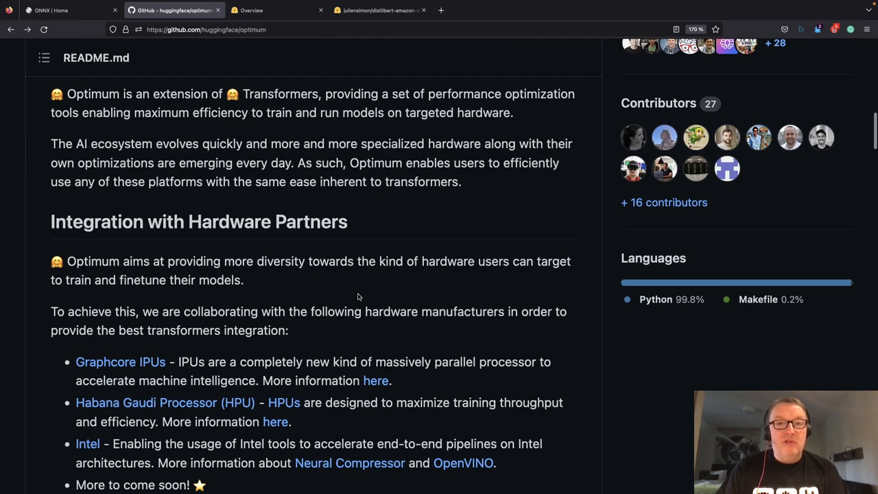
scroll(down, 3)
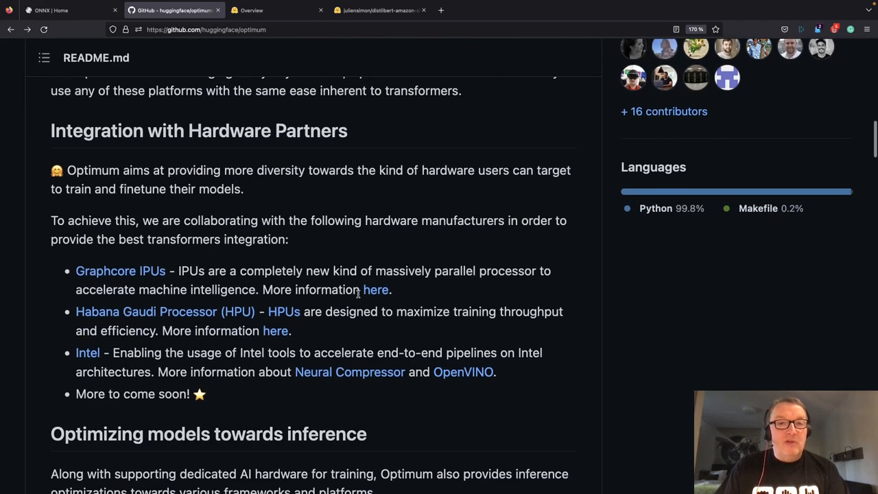
scroll(down, 3)
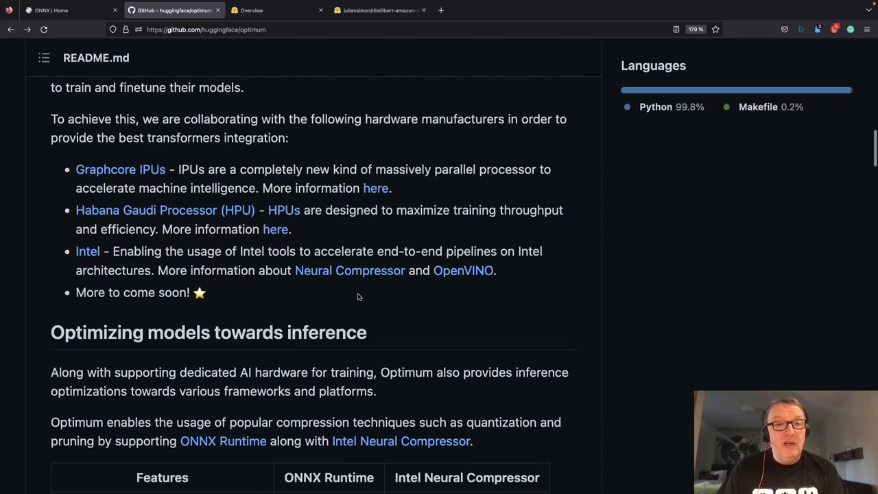
scroll(down, 3)
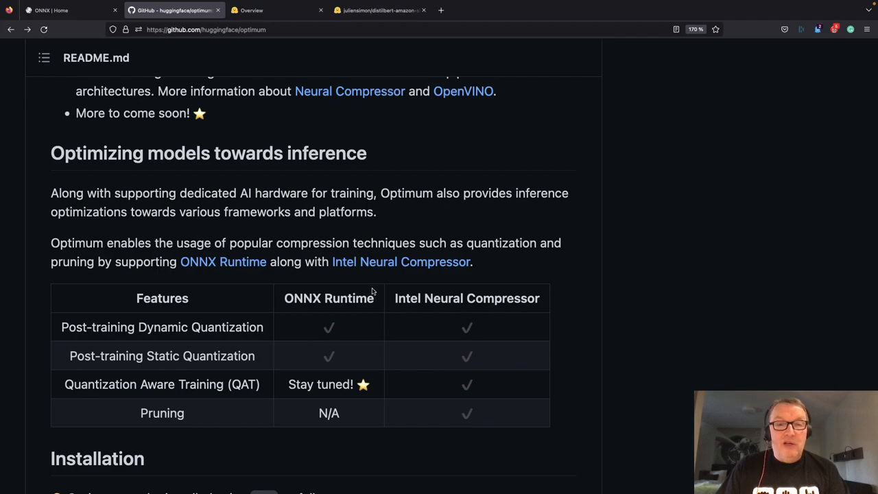
mouse_move(595, 266)
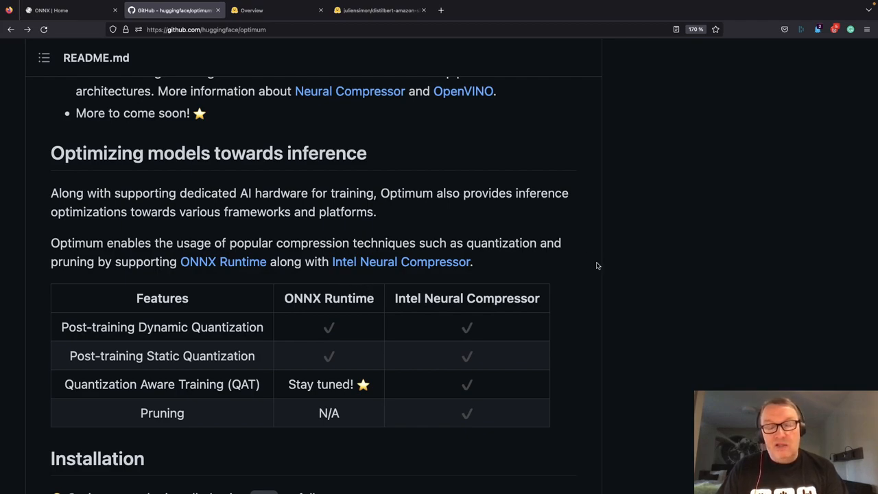
mouse_move(562, 307)
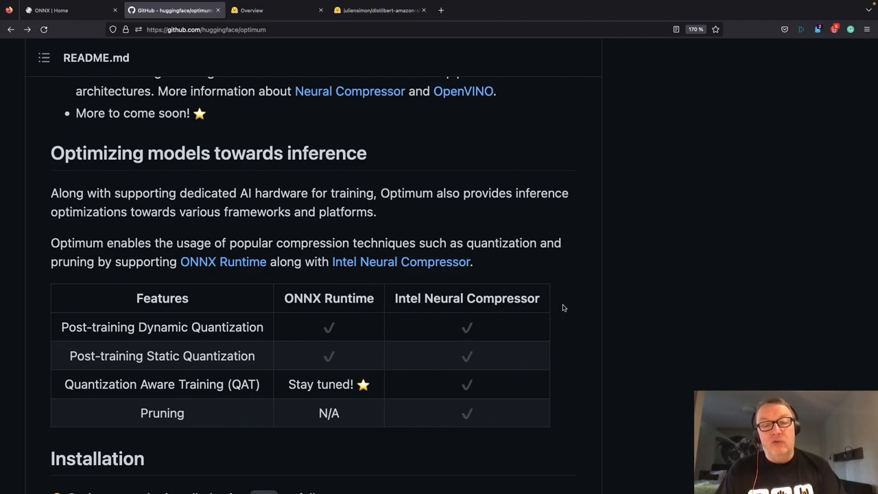
mouse_move(528, 118)
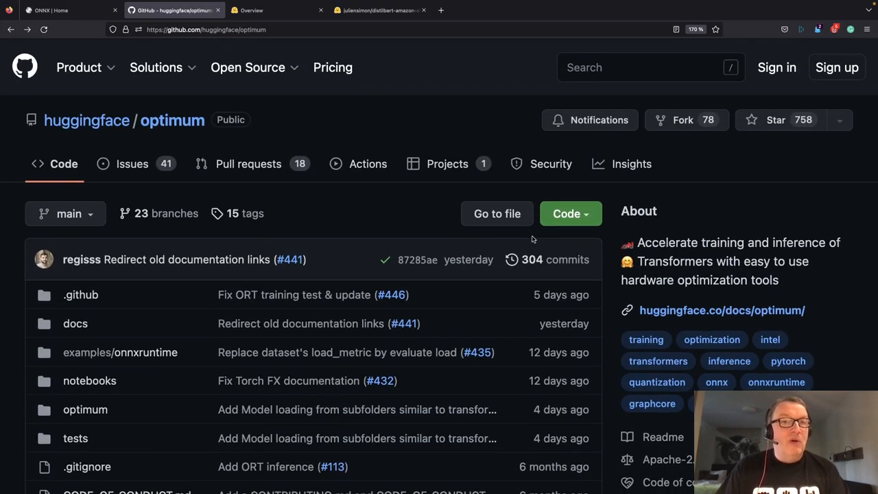
mouse_move(386, 259)
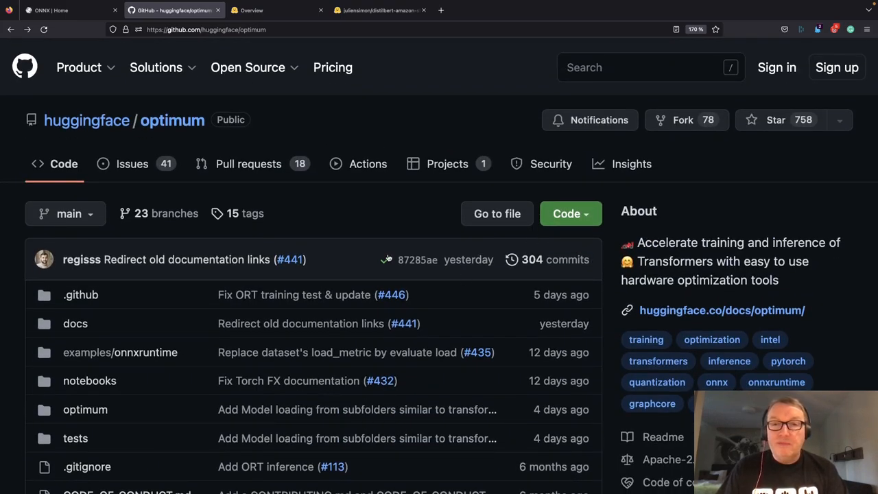
mouse_move(360, 195)
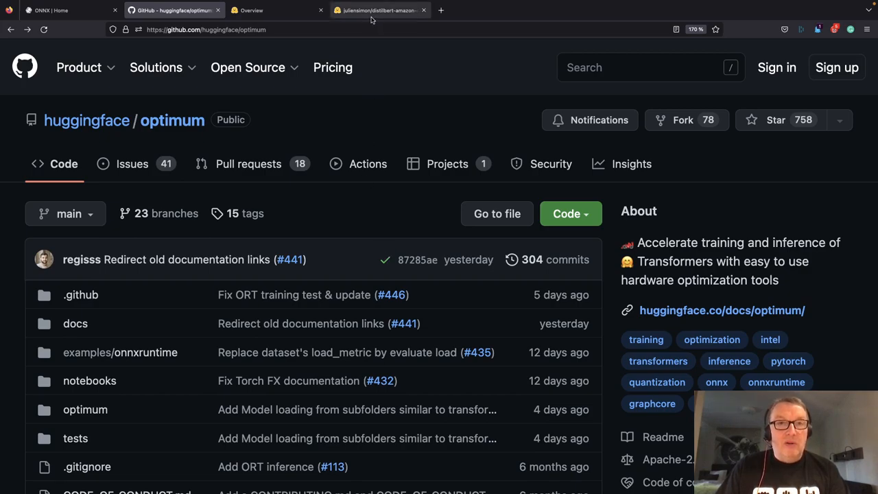
Step: View the distilbert-amazon-shoe-reviews model card with its evaluation results and inference widget
click(377, 10)
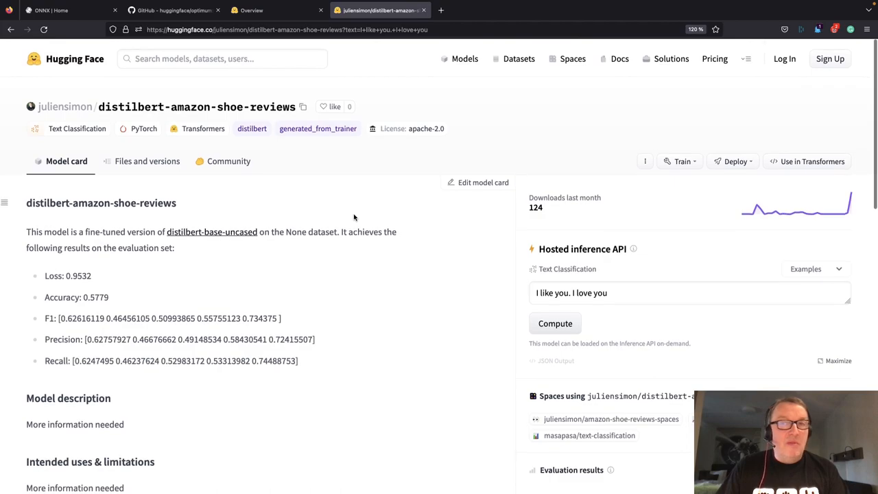
scroll(down, 3)
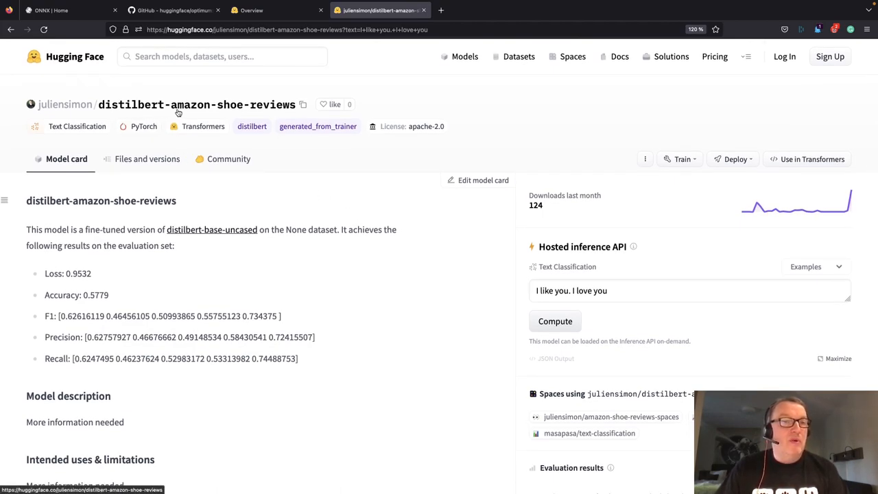
mouse_move(355, 192)
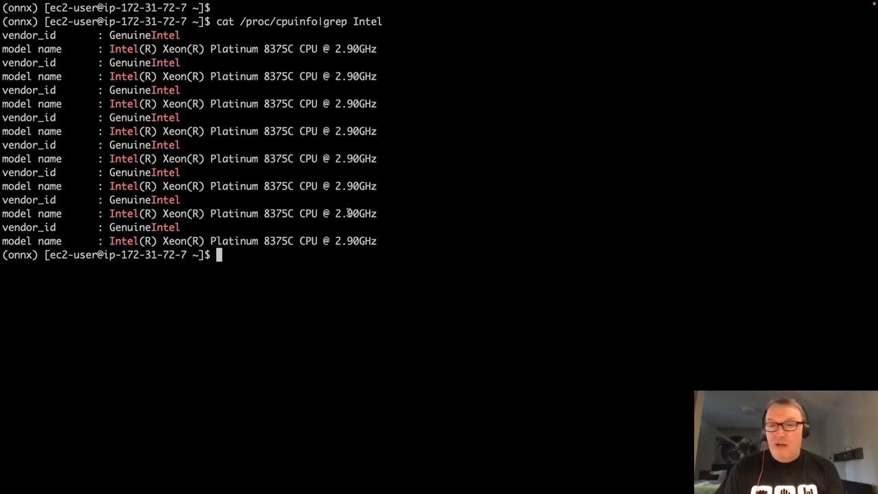
Step: List the home directory with ls, showing model_onnx, onnx, optimize_onnx.py and requirements.txt
text(ls)
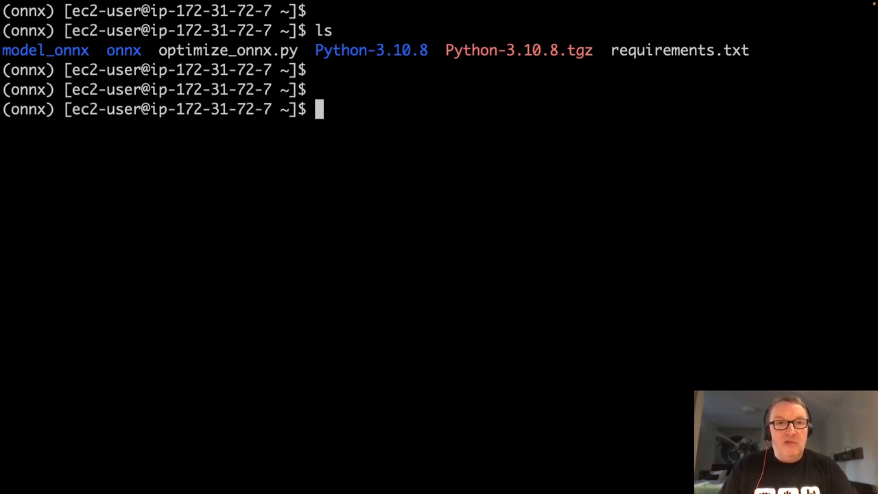
Step: Print requirements.txt, point out the evaluate dependency, and start editing optimize_onnx.py in vi
text(cat requirements.txt)
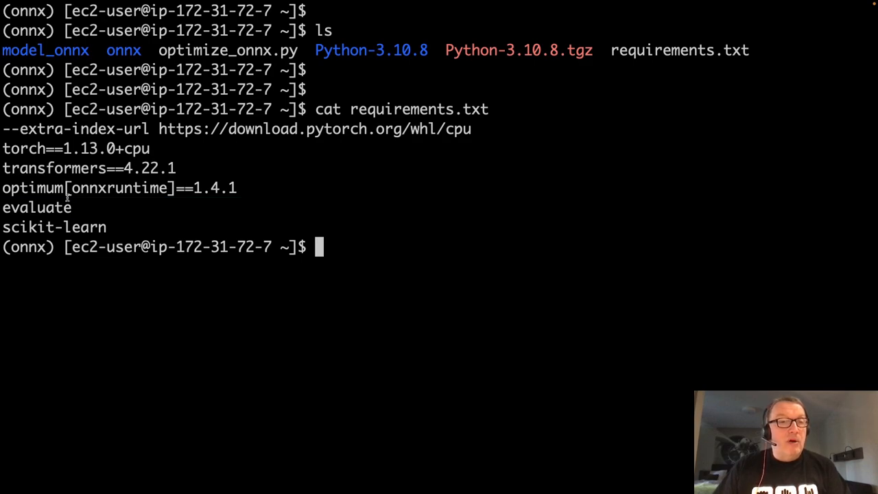
double_click(34, 207)
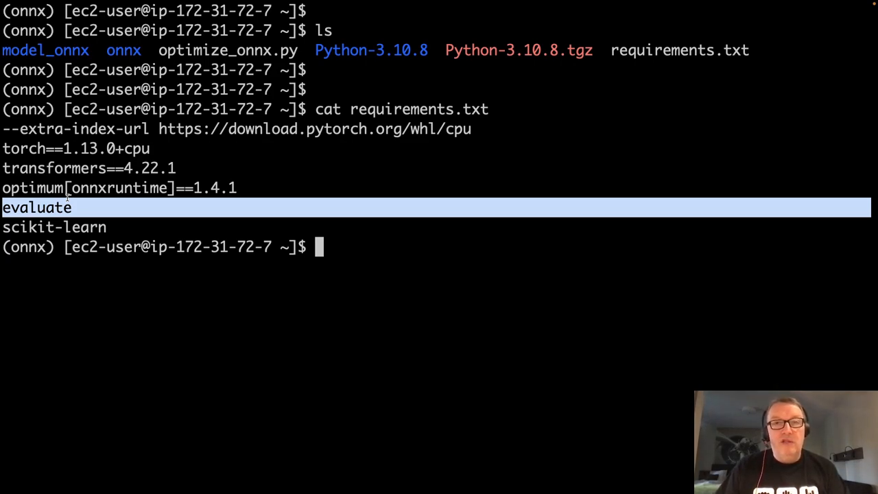
mouse_move(55, 230)
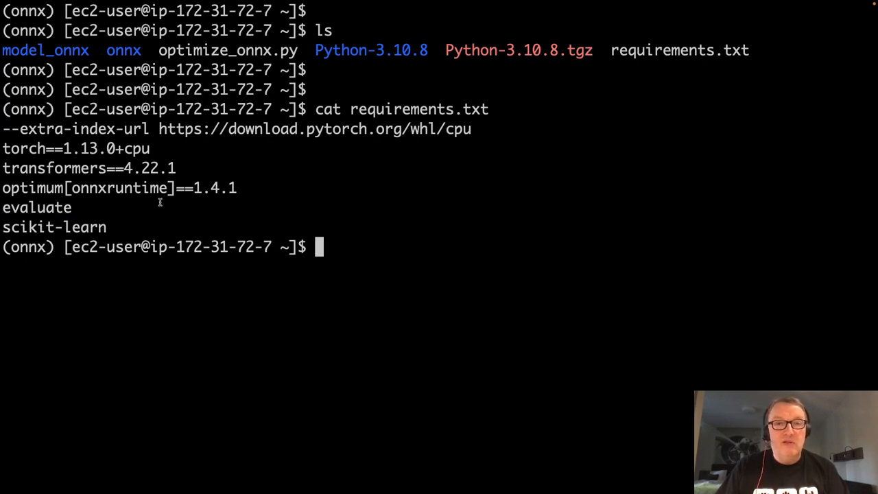
mouse_move(318, 172)
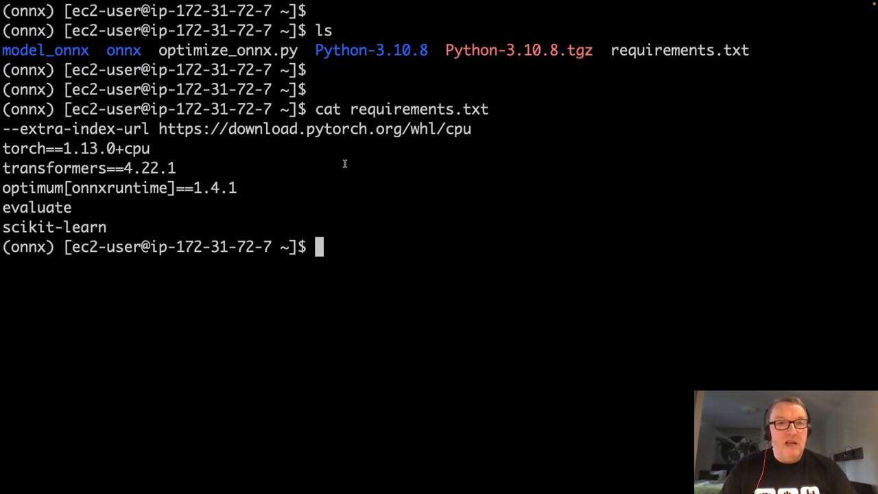
text(vi o)
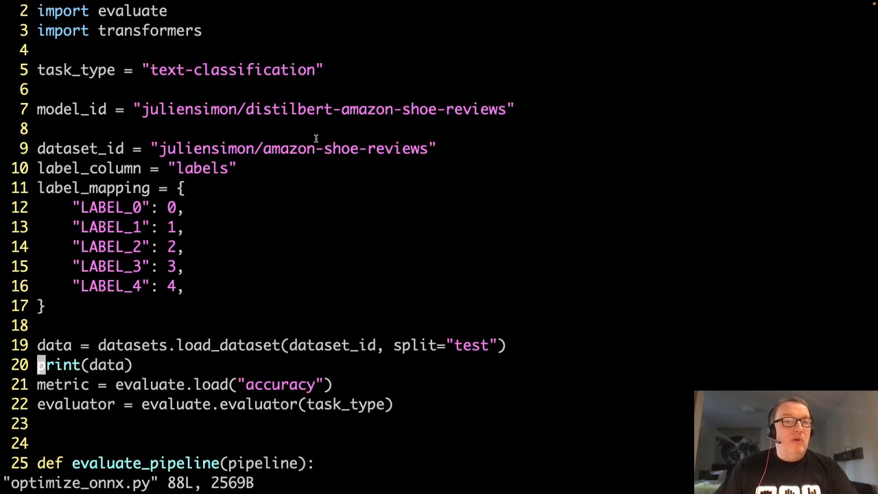
mouse_move(211, 24)
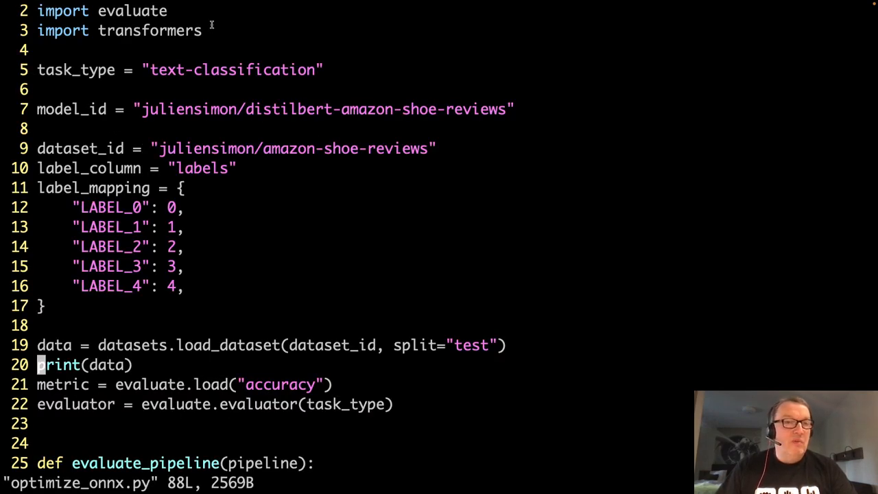
mouse_move(233, 33)
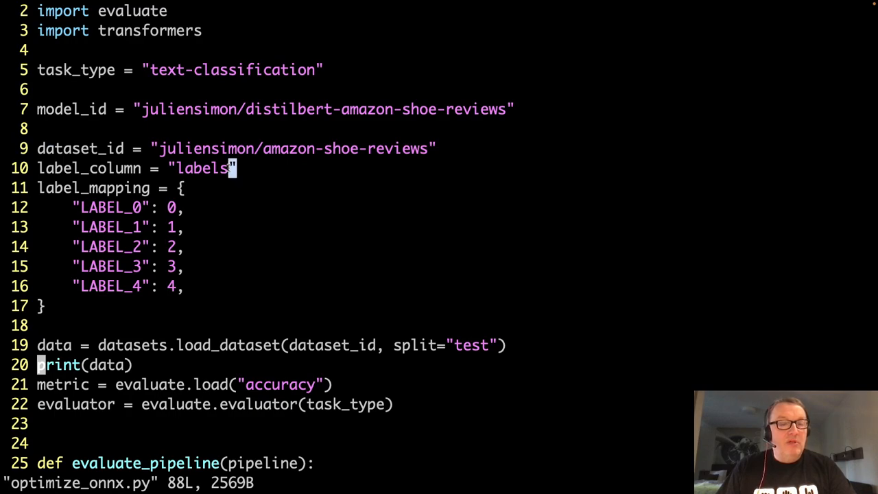
Step: Point out the labels column name and the LABEL_4 mapping value in optimize_onnx.py
double_click(202, 167)
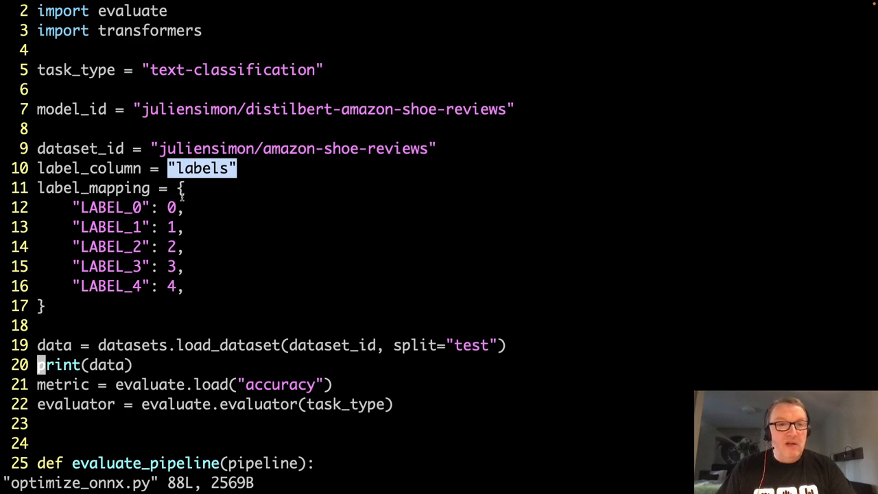
mouse_move(229, 296)
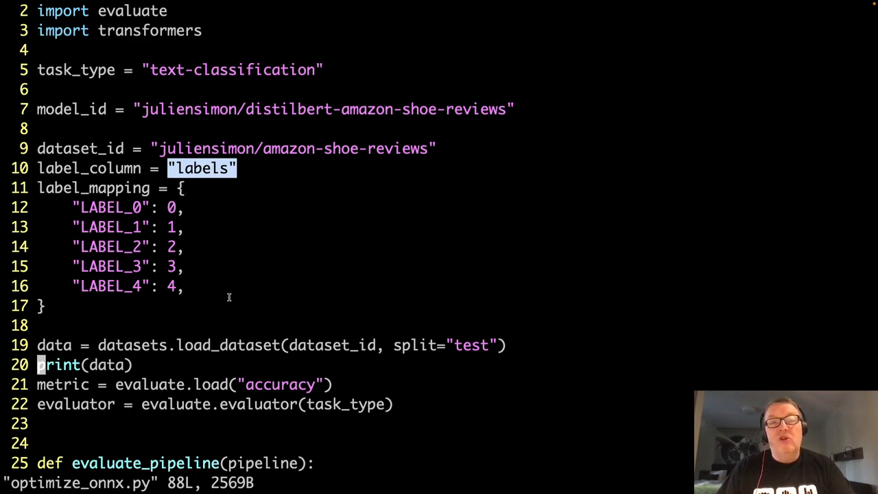
mouse_move(189, 222)
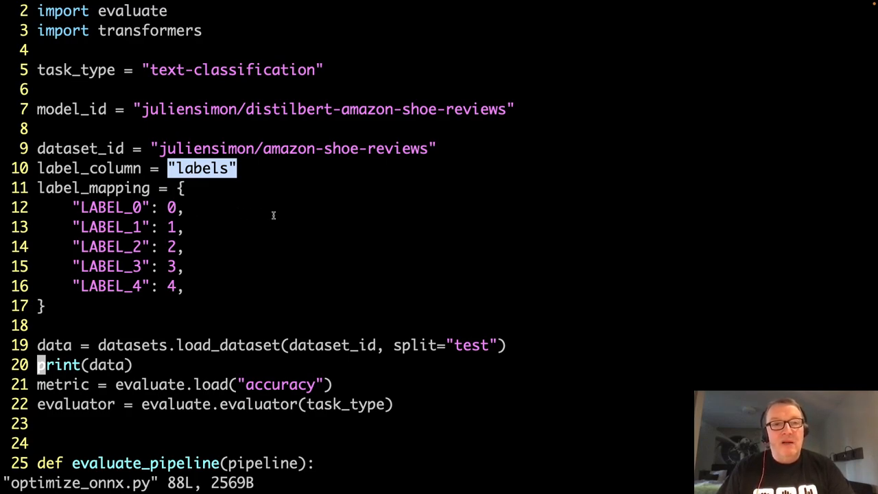
mouse_move(181, 277)
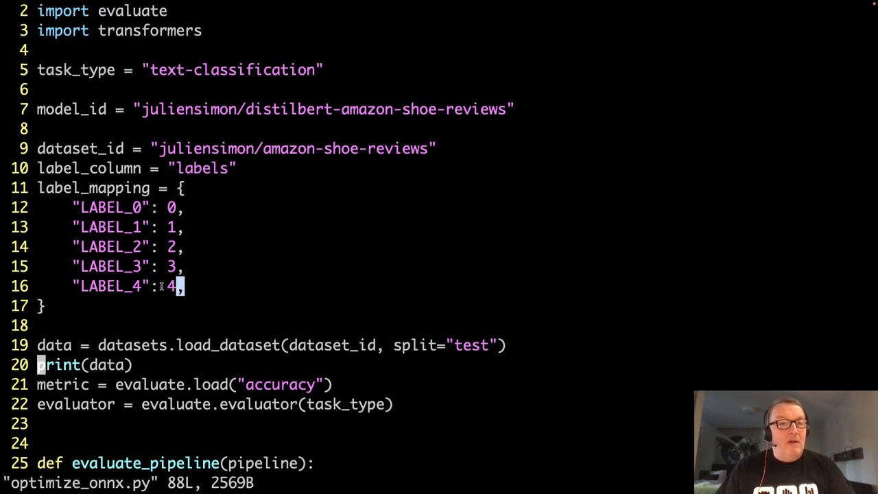
double_click(110, 285)
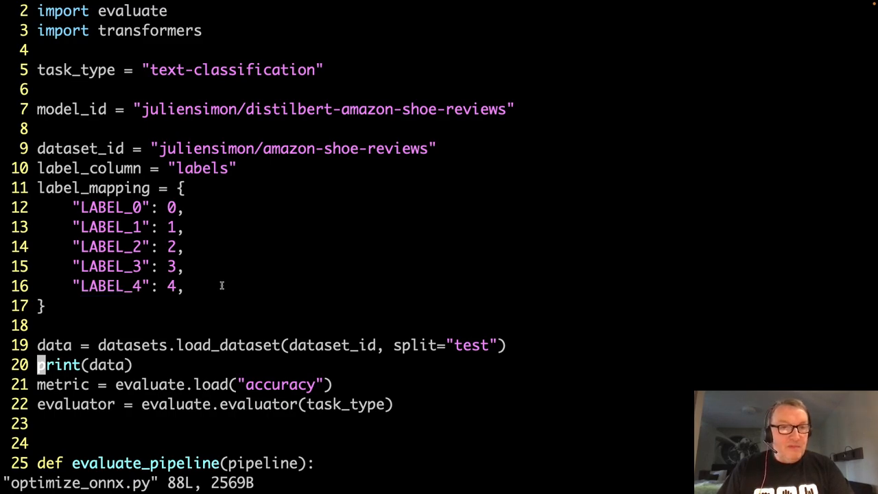
mouse_move(214, 319)
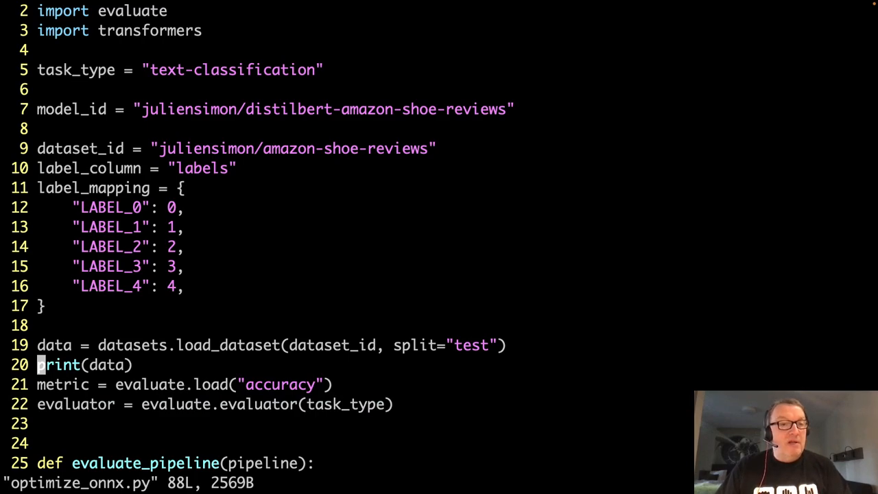
scroll(down, 3)
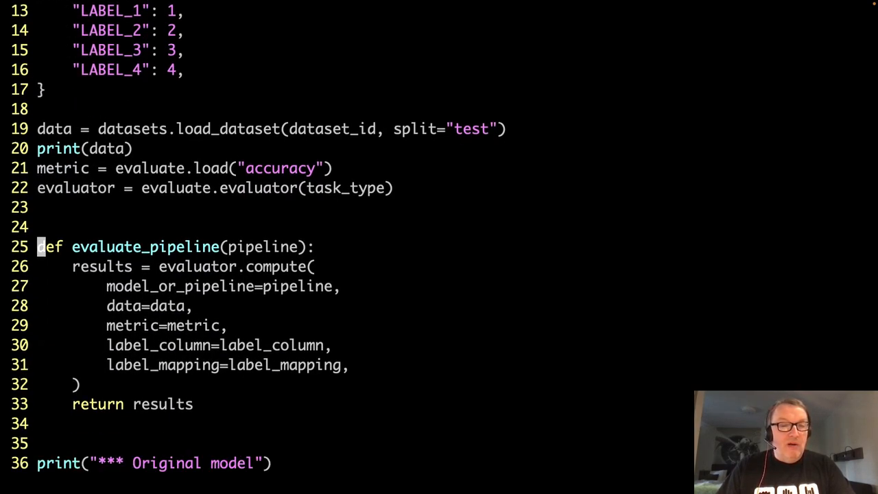
double_click(263, 247)
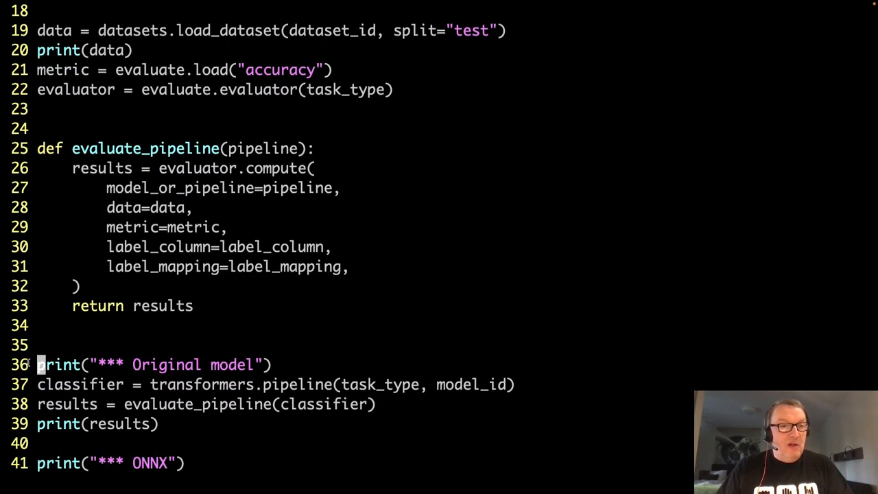
drag(39, 365, 156, 423)
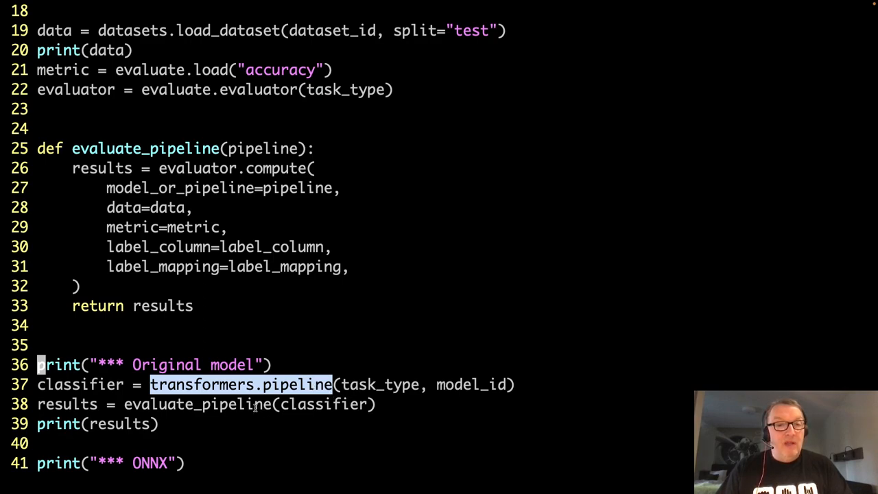
mouse_move(246, 409)
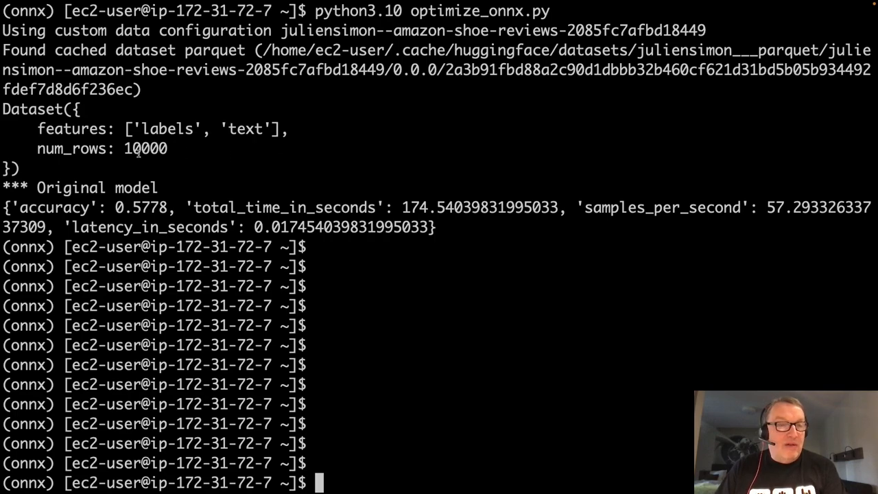
mouse_move(429, 222)
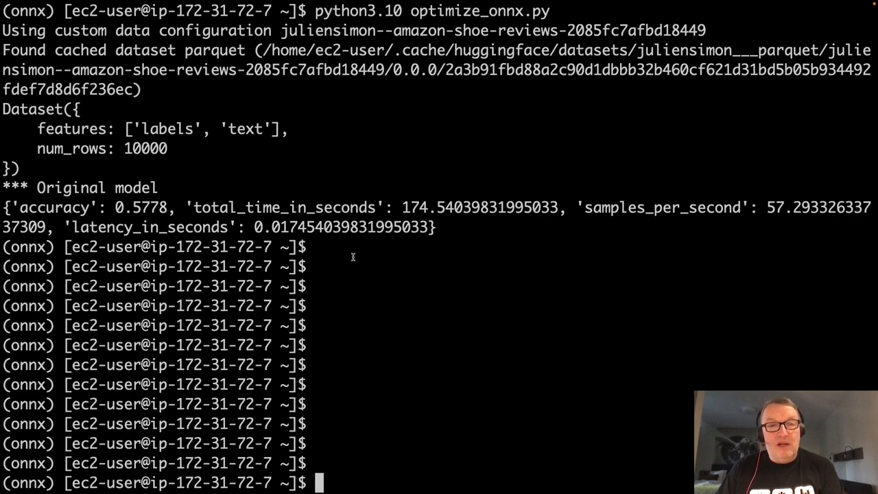
mouse_move(403, 274)
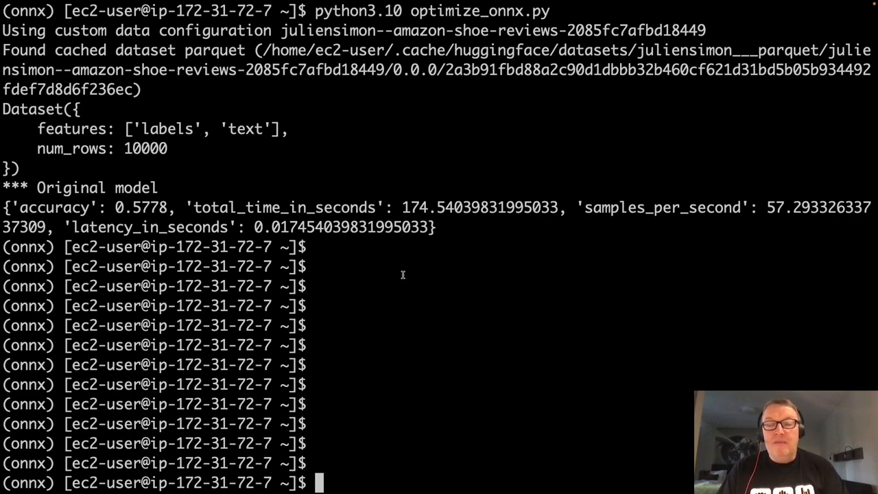
Step: Begin a shell history command with ! after the original model's 0.5778 accuracy benchmark
text(!)
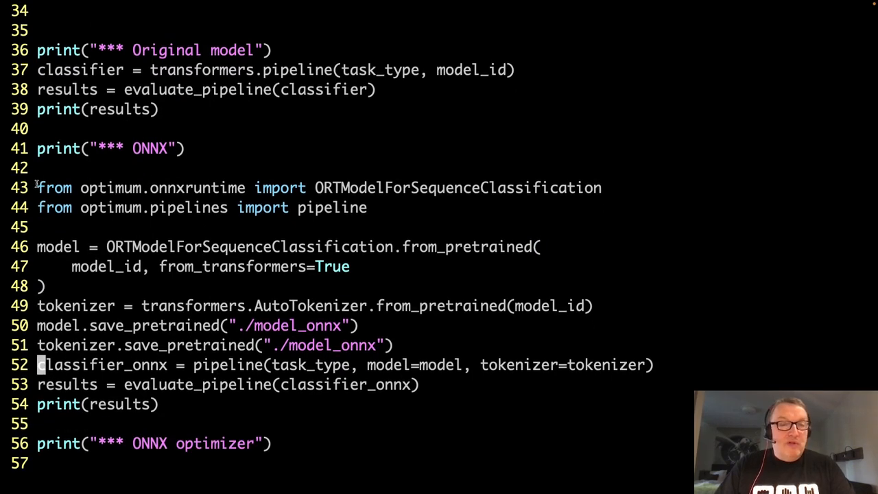
drag(37, 187, 366, 227)
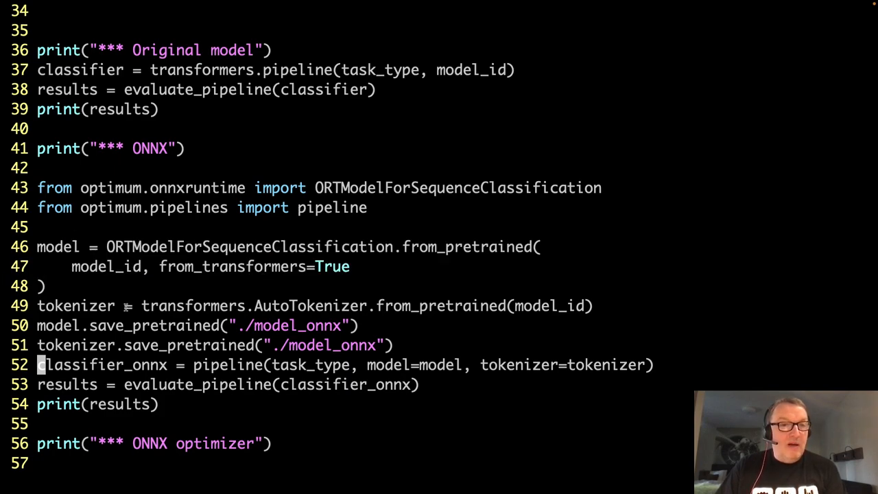
click(274, 306)
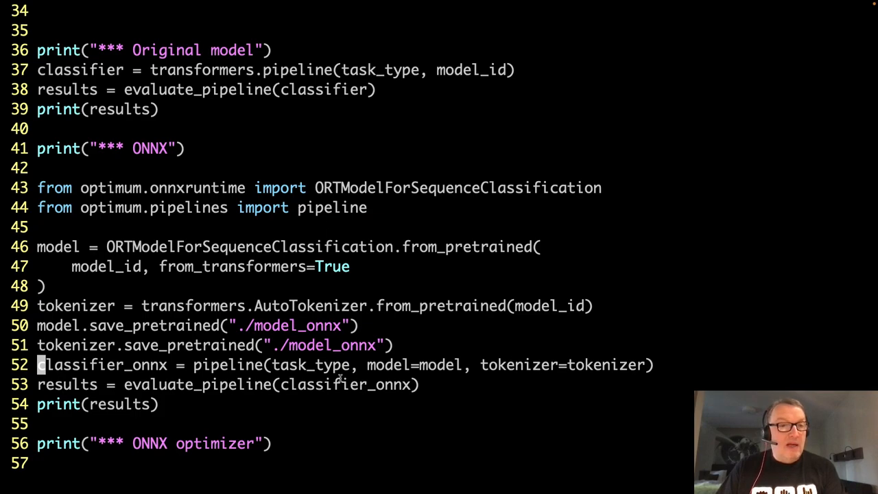
double_click(198, 384)
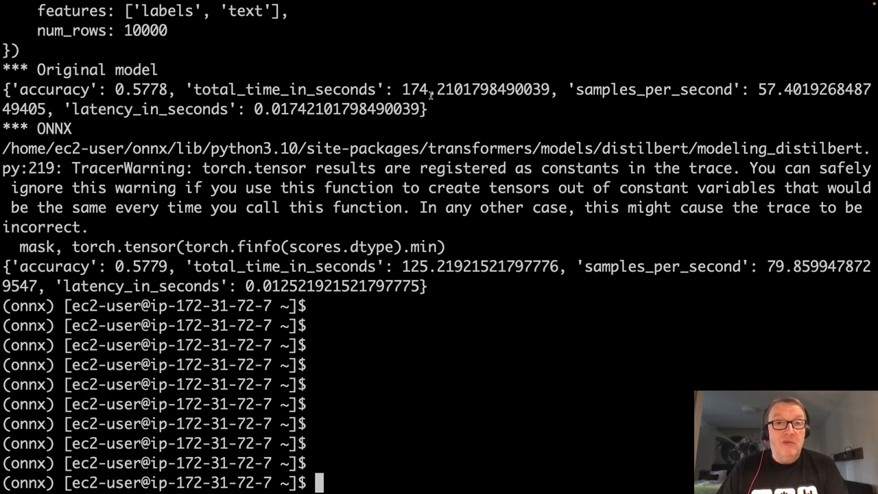
Step: Check the printed benchmark results and relaunch vim on the script with !vi
double_click(474, 89)
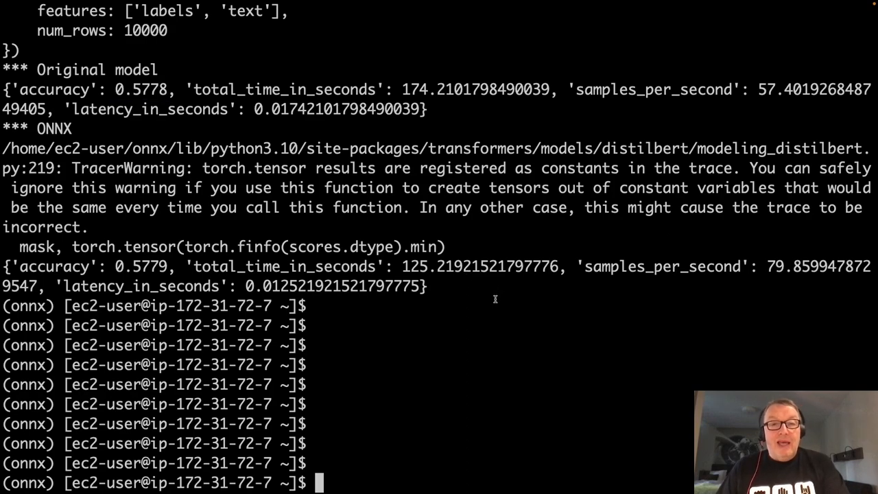
text(!vi)
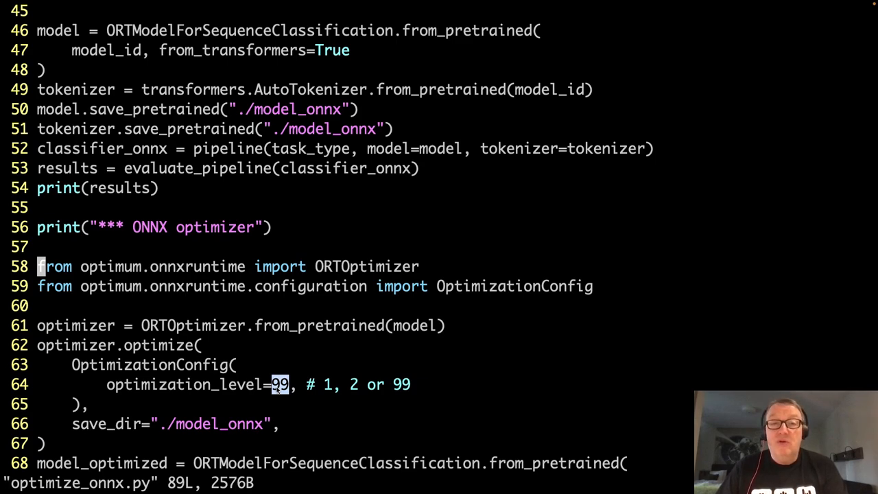
mouse_move(336, 386)
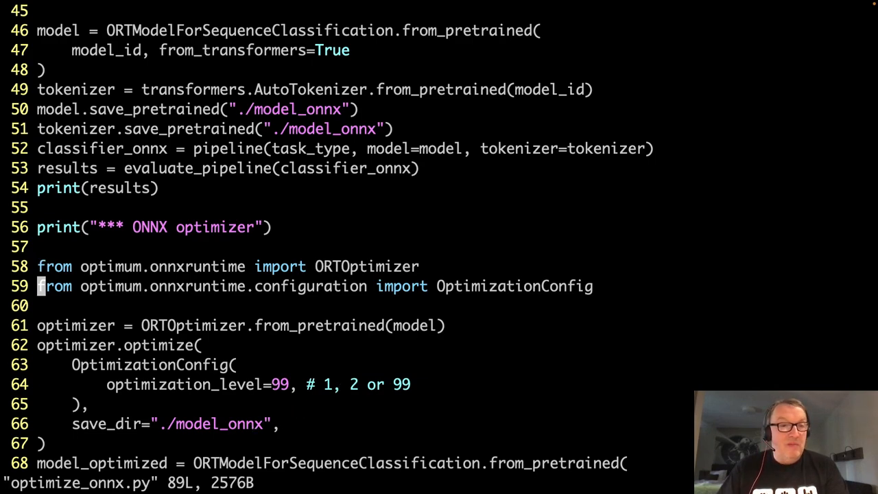
Step: Scroll to the ORTOptimizer section with OptimizationConfig optimization_level=99 saving to ./model_onnx
scroll(down, 3)
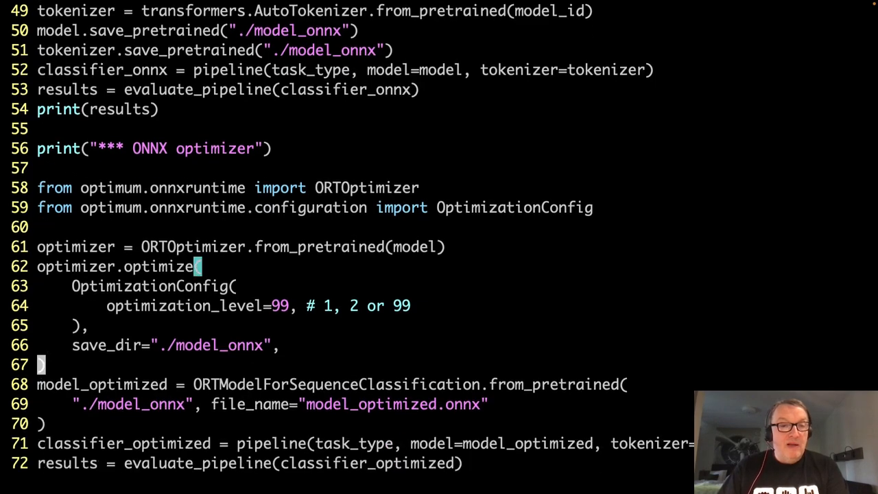
scroll(down, 3)
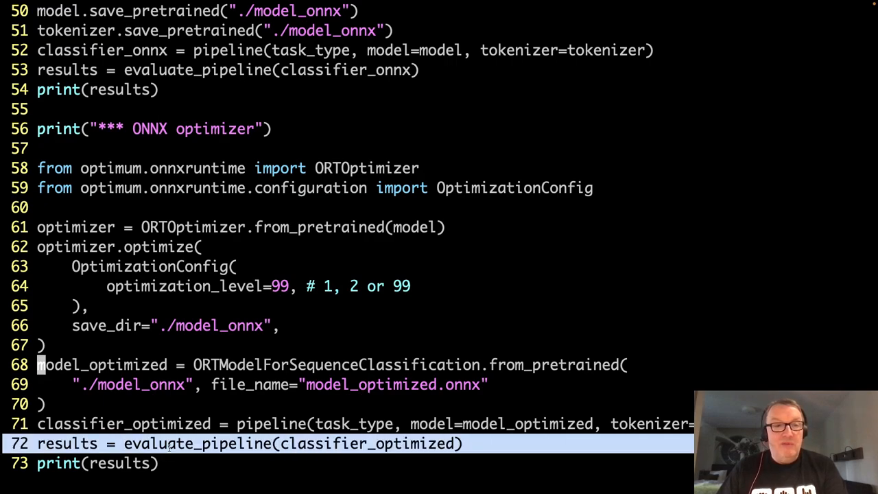
mouse_move(242, 321)
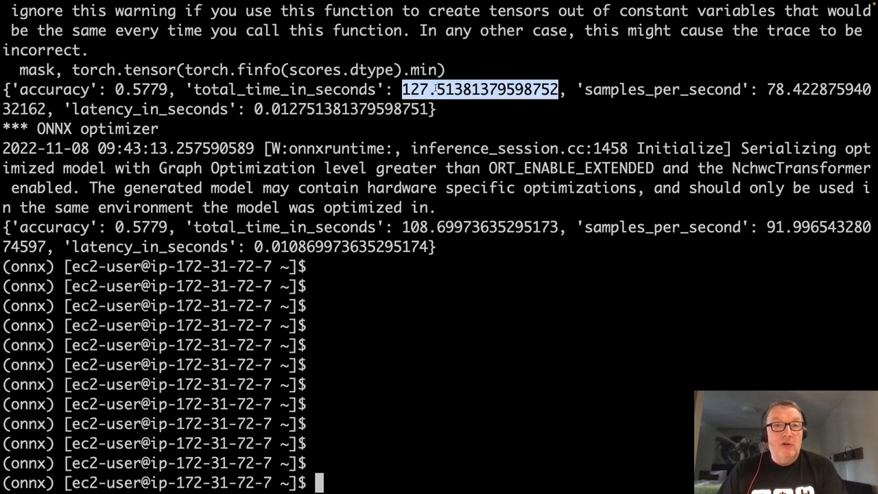
mouse_move(428, 228)
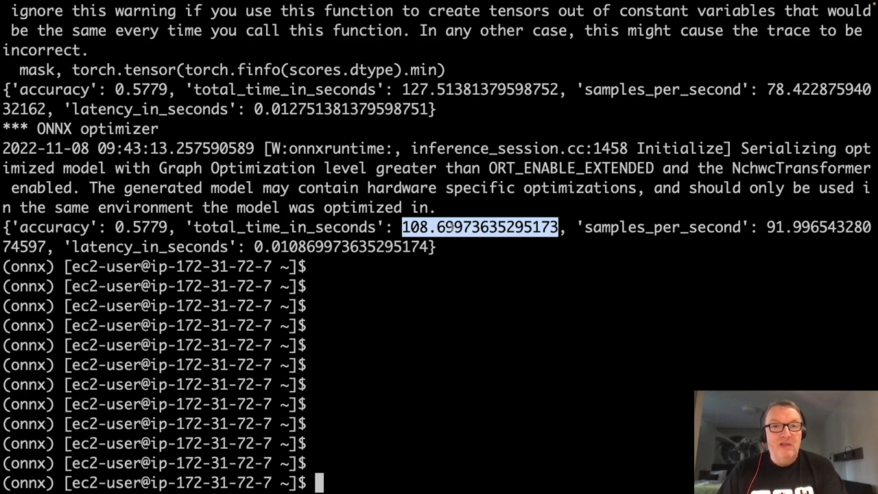
Step: Highlight the optimized ONNX model's 0.5779 accuracy against its roughly 108.7-second run
scroll(down, 3)
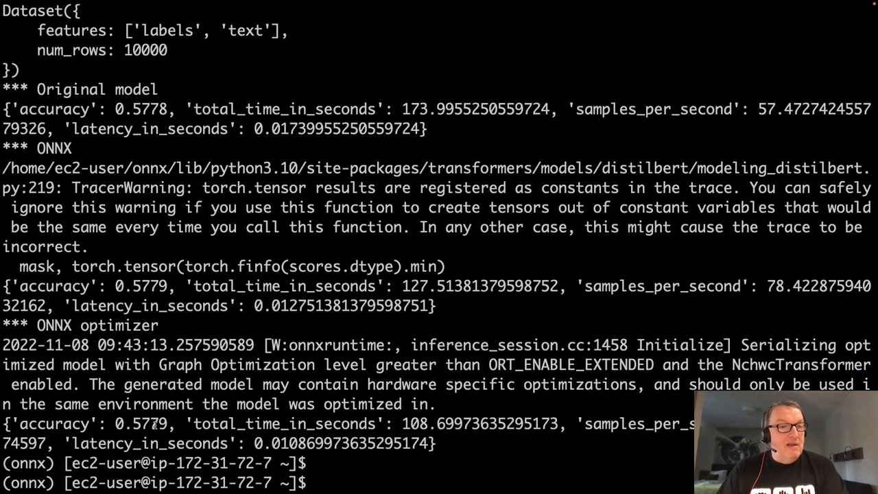
double_click(143, 423)
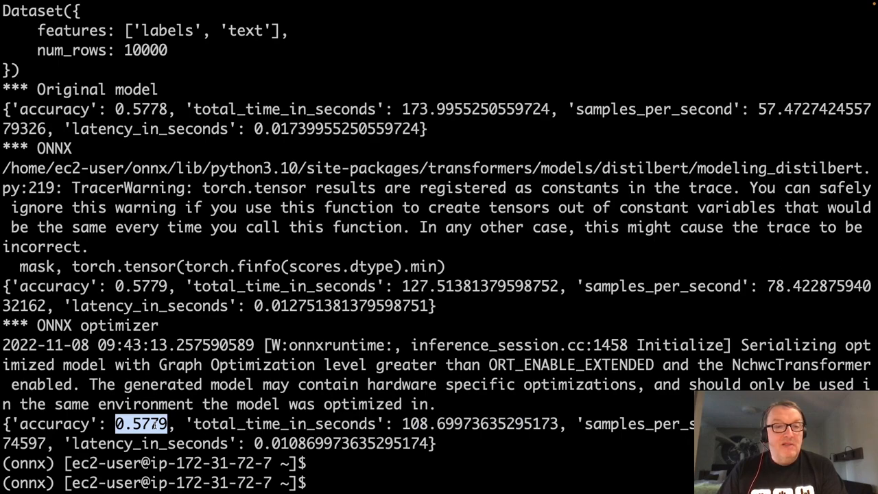
scroll(down, 3)
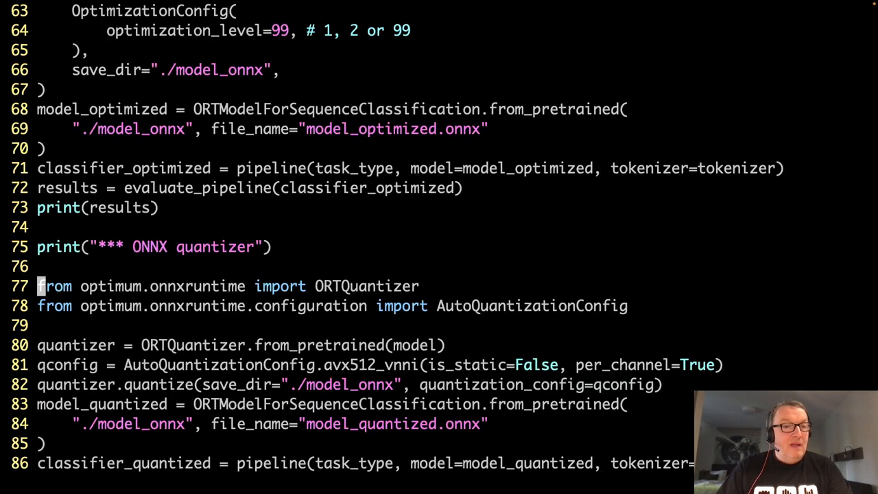
Step: Highlight the dynamic avx512_vnni AutoQuantizationConfig in the ORTQuantizer section and enter insert mode
scroll(down, 3)
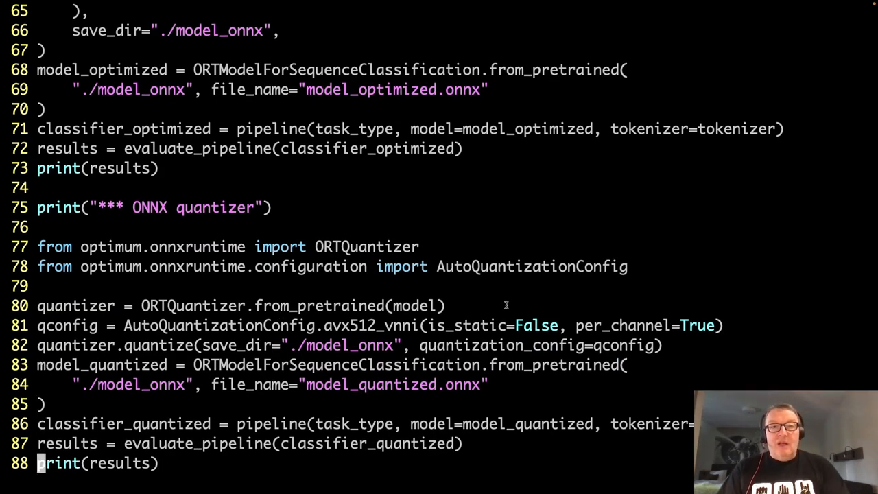
double_click(366, 247)
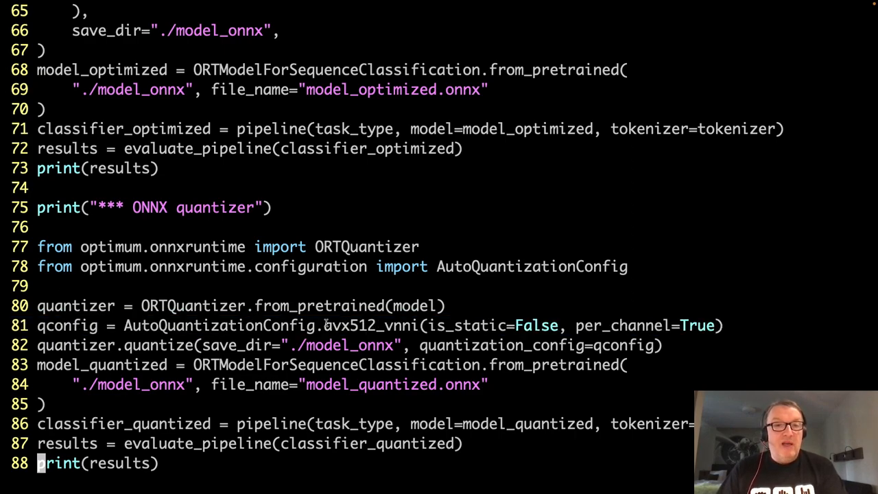
double_click(368, 325)
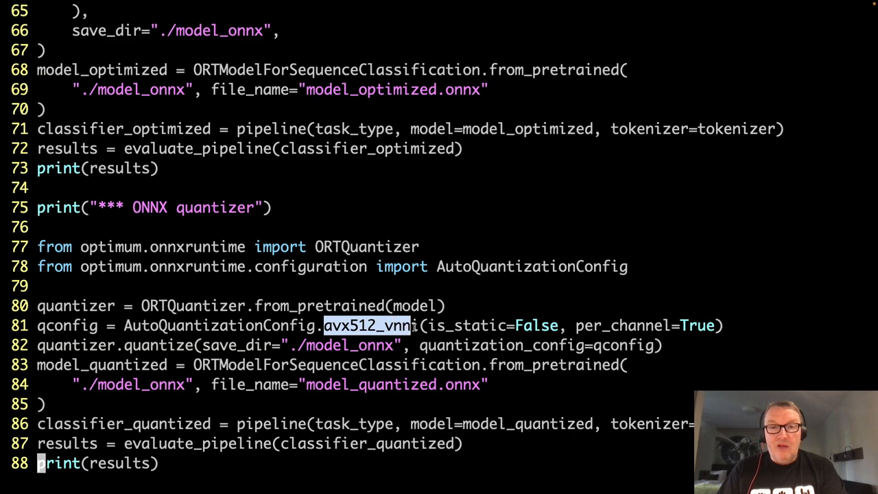
text(i)
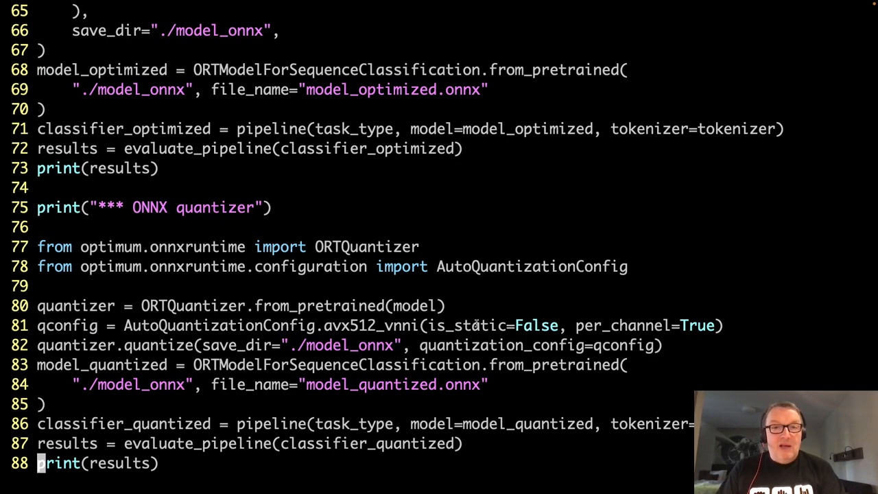
mouse_move(554, 313)
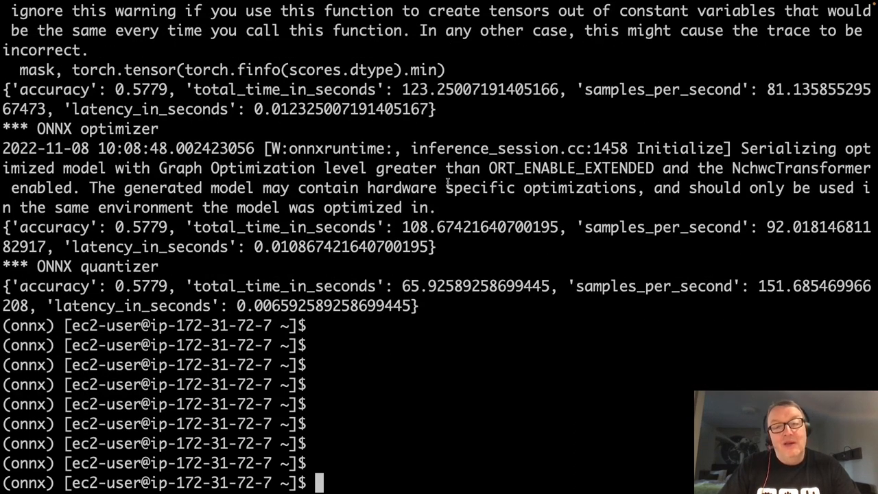
mouse_move(148, 288)
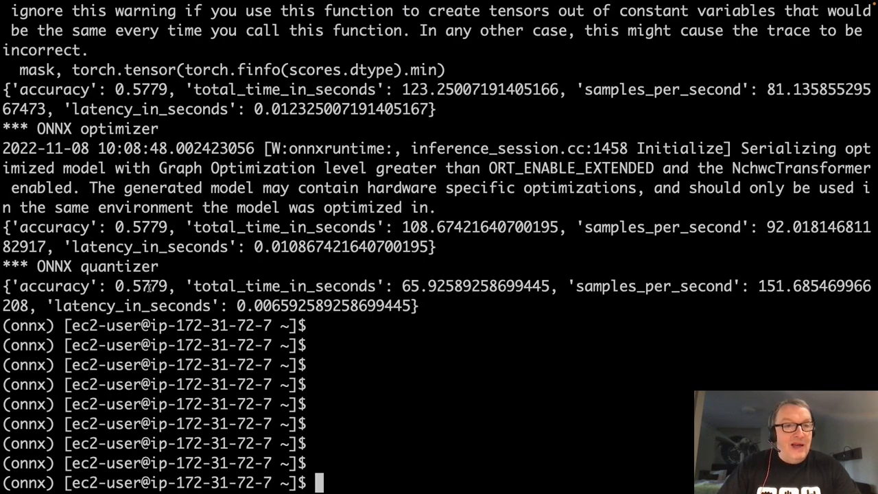
Step: Read the benchmark output with the quantized model at 0.5779 accuracy in about 65.9 s
double_click(140, 287)
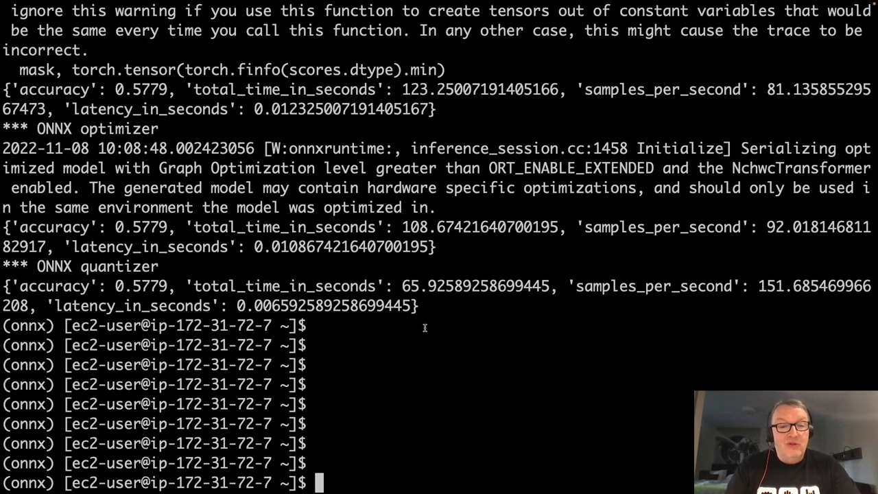
Step: List model_onnx with ls and ls -l, highlighting model_quantized.onnx at about 139 MB versus 268 MB
text(ls model_onnx/)
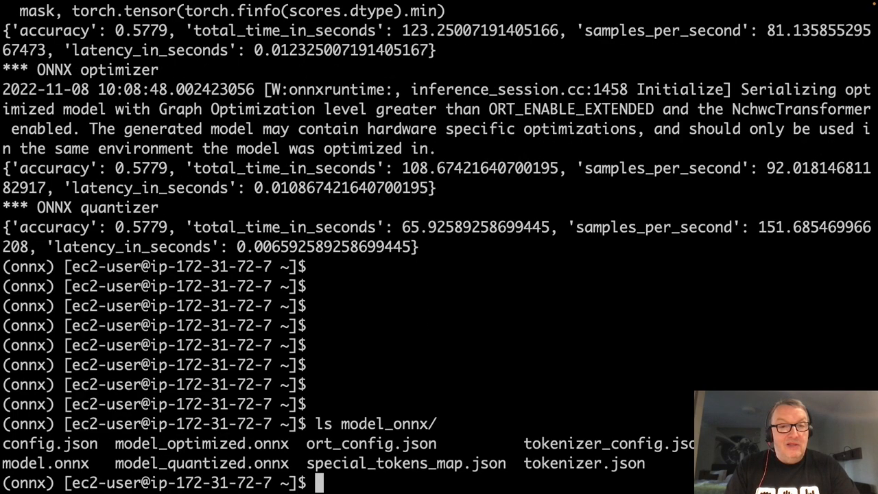
text(ls -l model_onnx/)
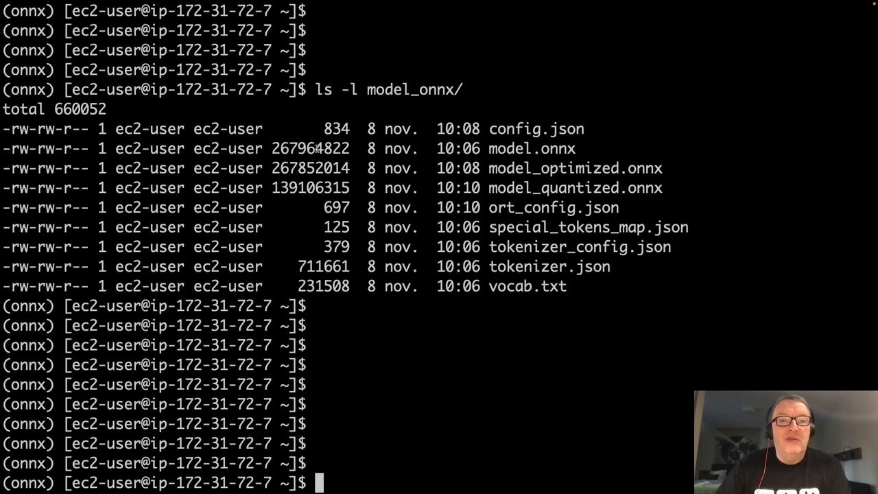
double_click(310, 148)
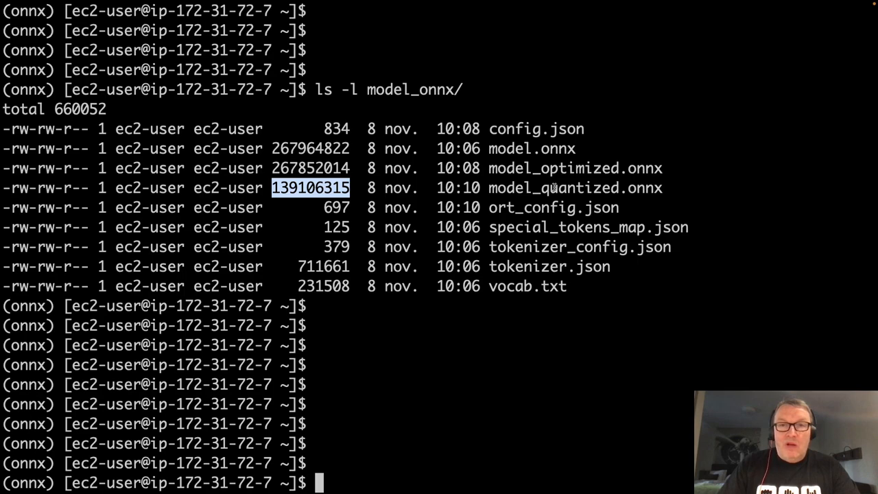
Step: Print model_onnx/ort_config.json with more and page through its QInt8 quantization settings
text(more)
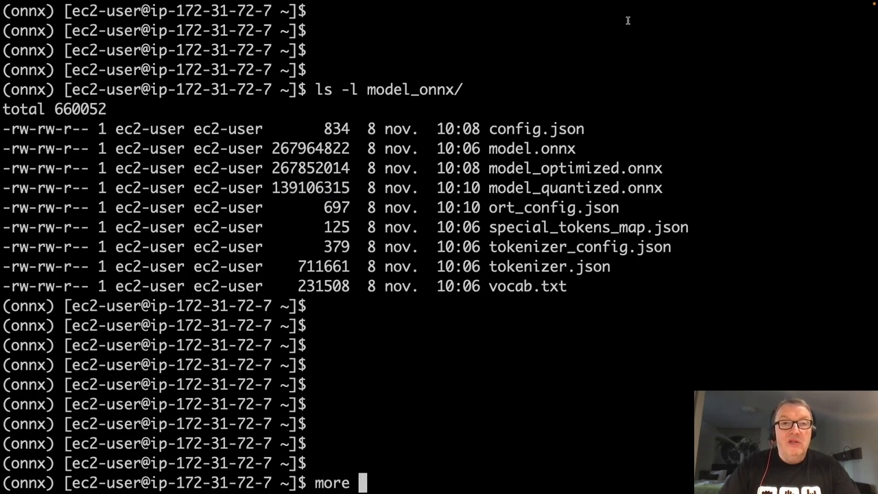
text(model_onnx/)
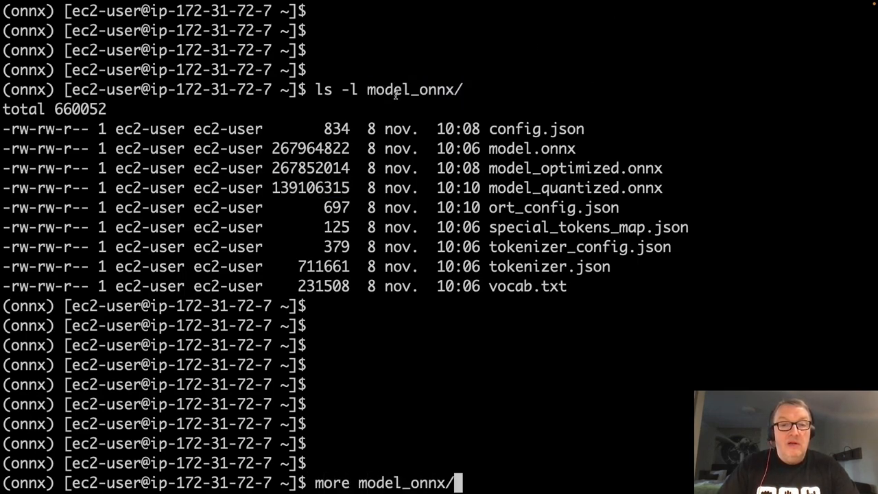
double_click(553, 207)
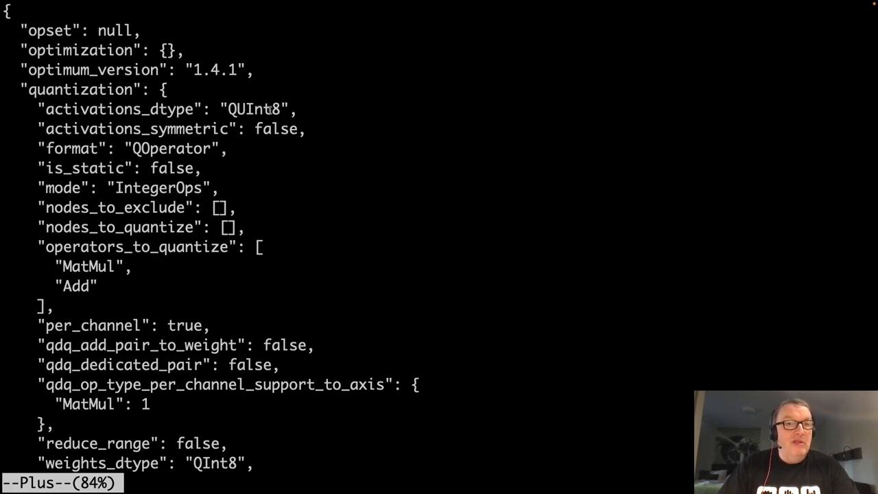
double_click(255, 108)
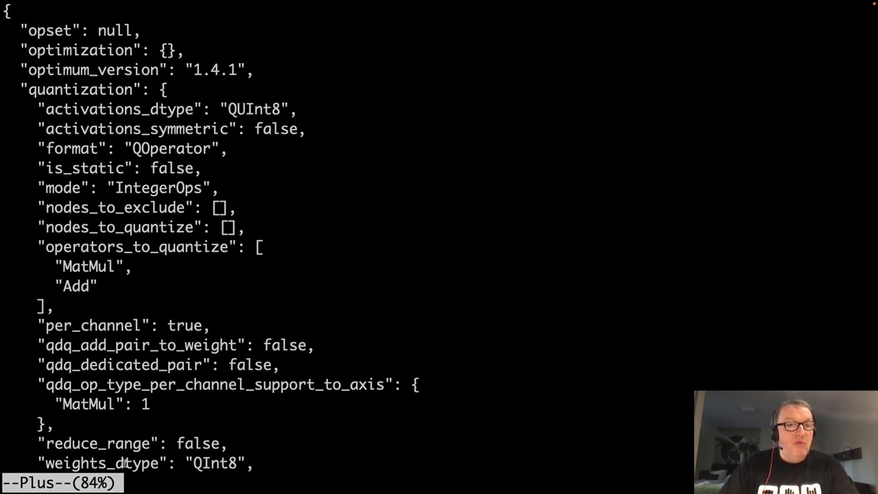
scroll(down, 3)
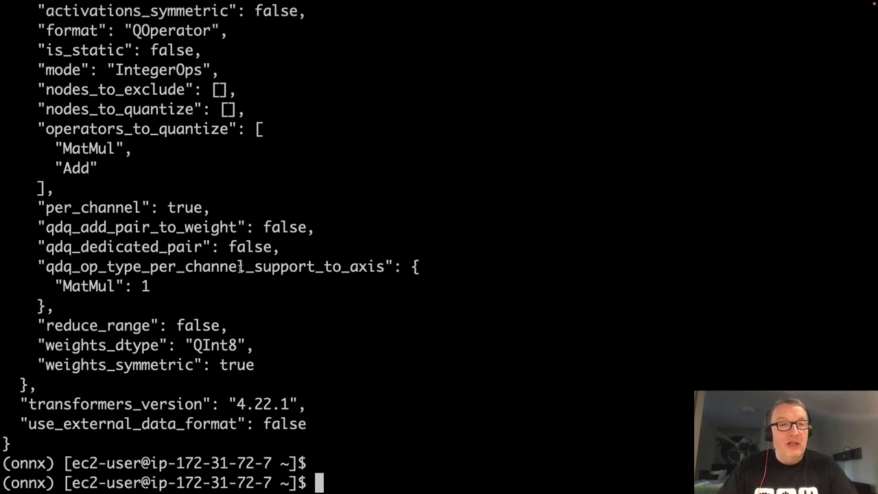
mouse_move(249, 312)
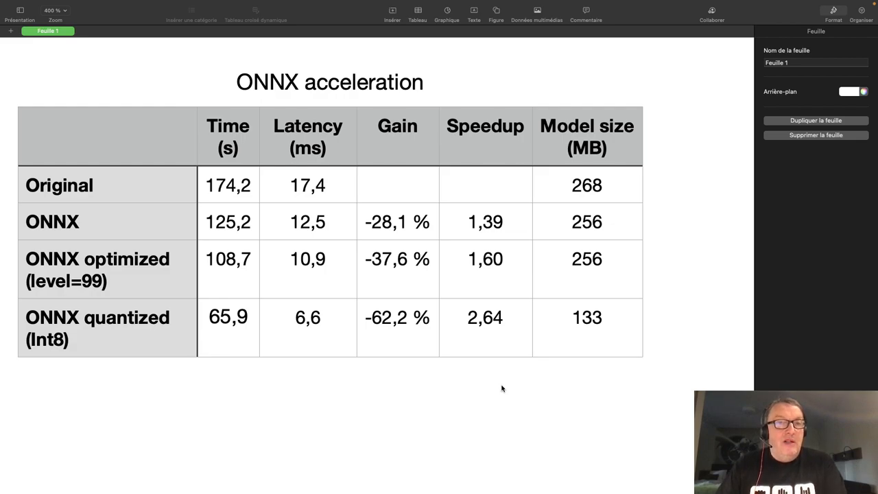
mouse_move(499, 387)
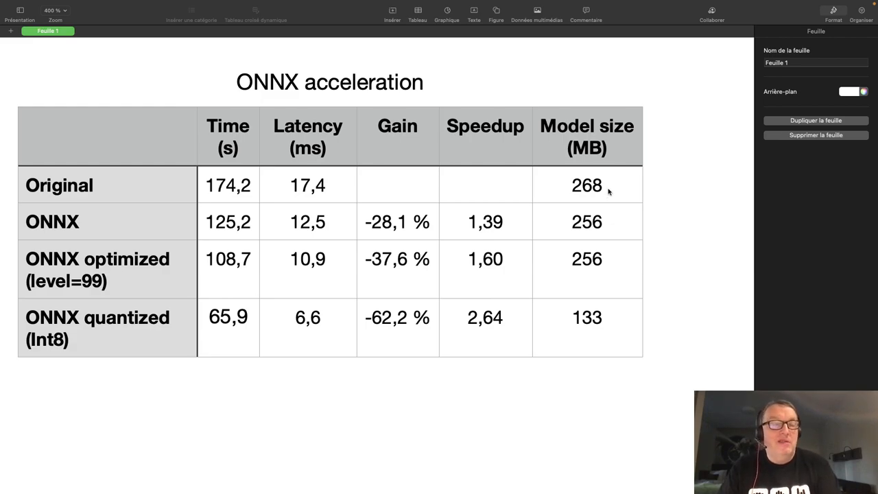
mouse_move(377, 185)
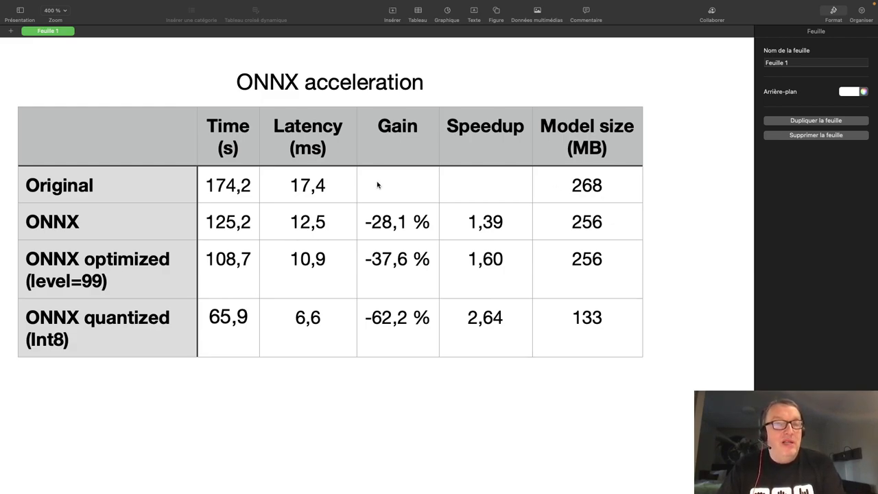
mouse_move(309, 194)
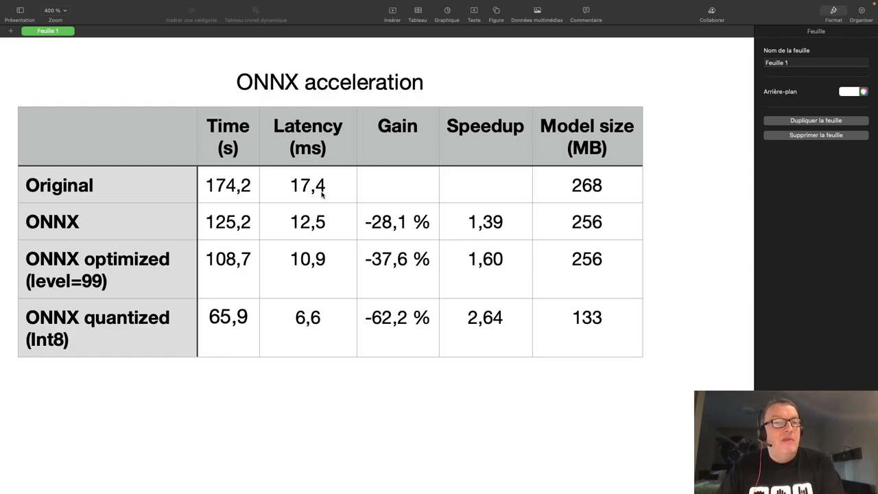
mouse_move(335, 225)
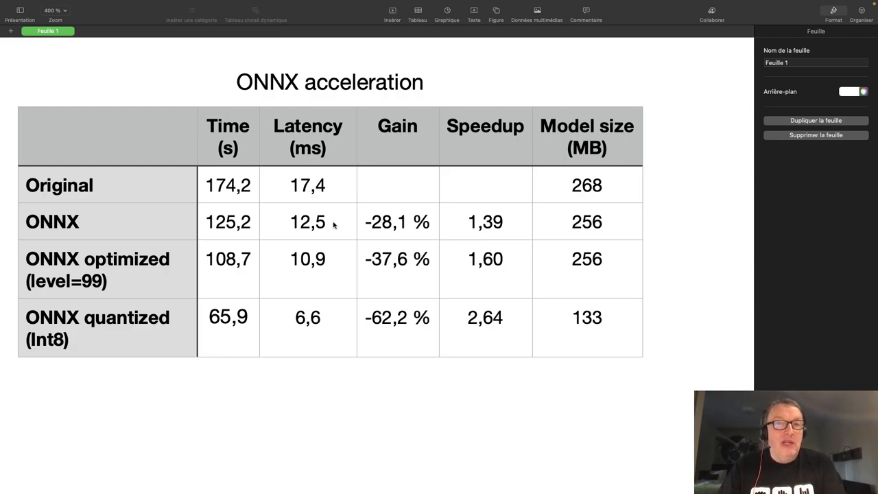
mouse_move(375, 236)
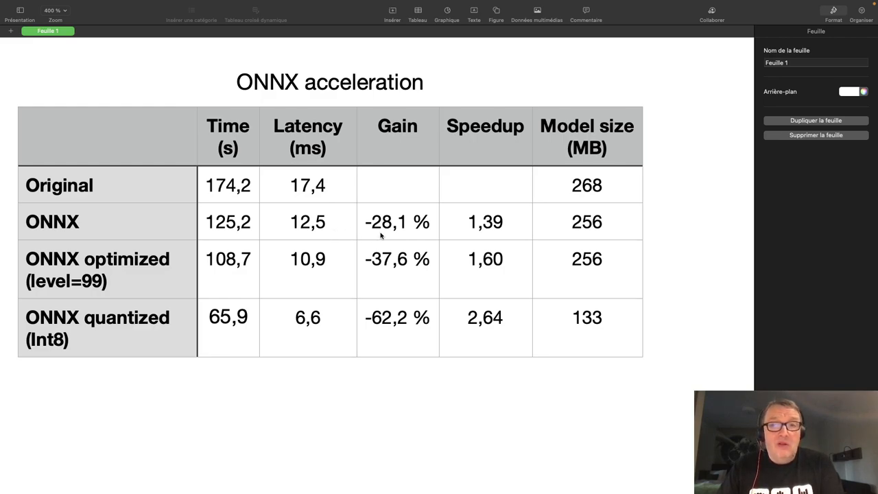
mouse_move(607, 228)
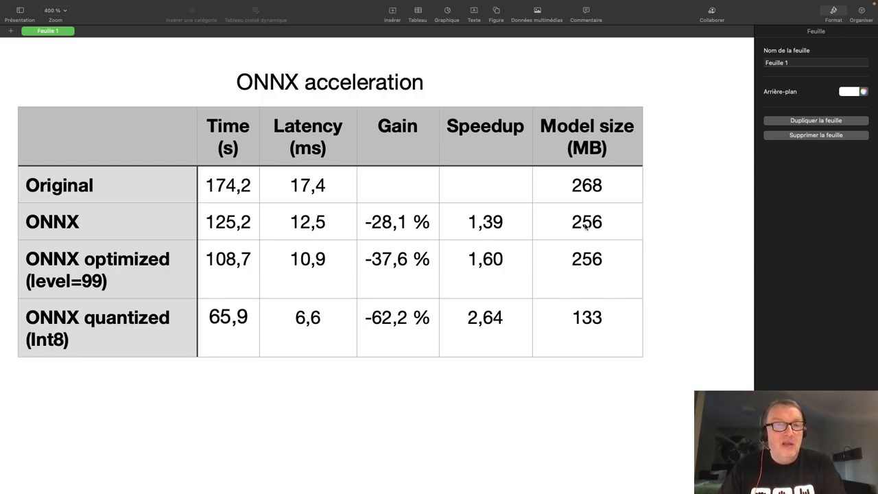
mouse_move(327, 266)
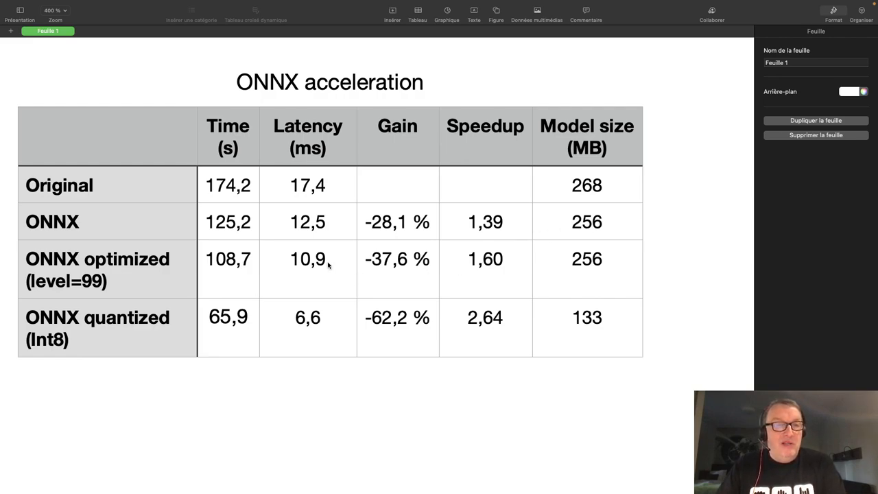
mouse_move(126, 292)
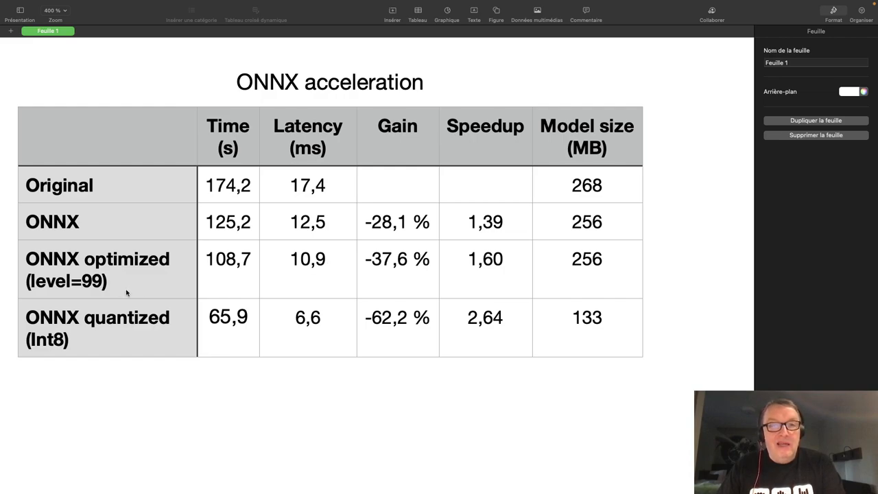
mouse_move(384, 277)
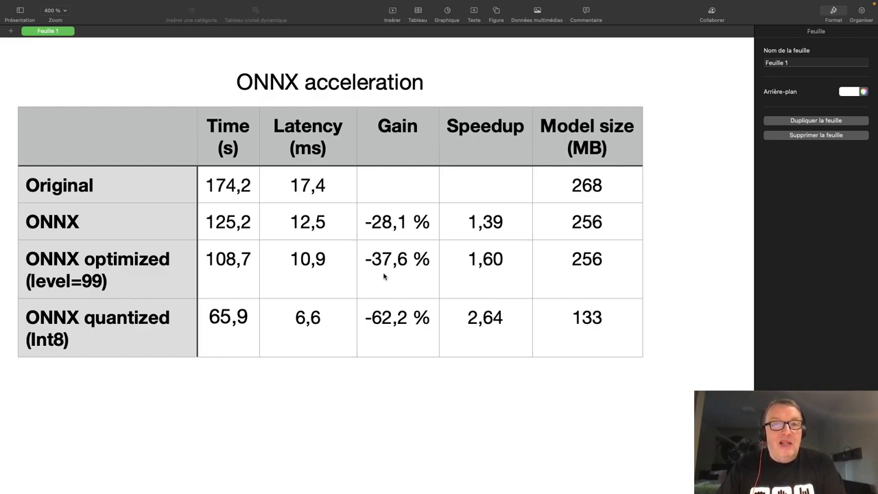
mouse_move(370, 277)
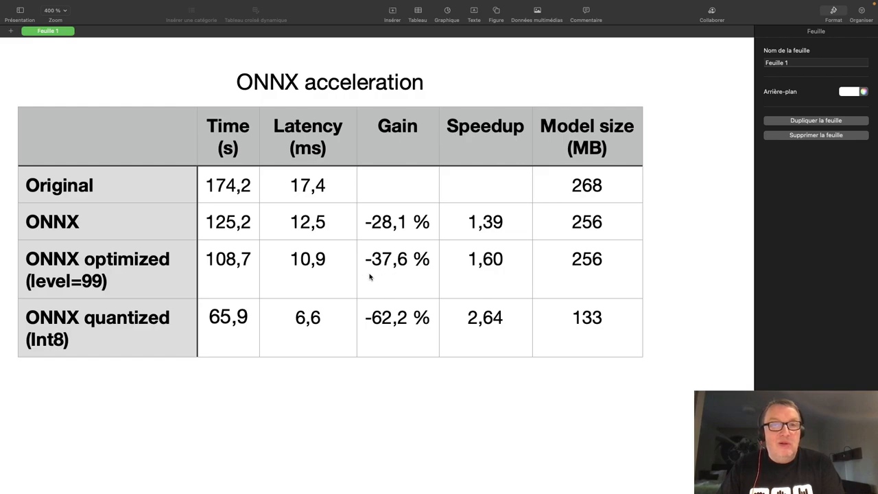
mouse_move(414, 279)
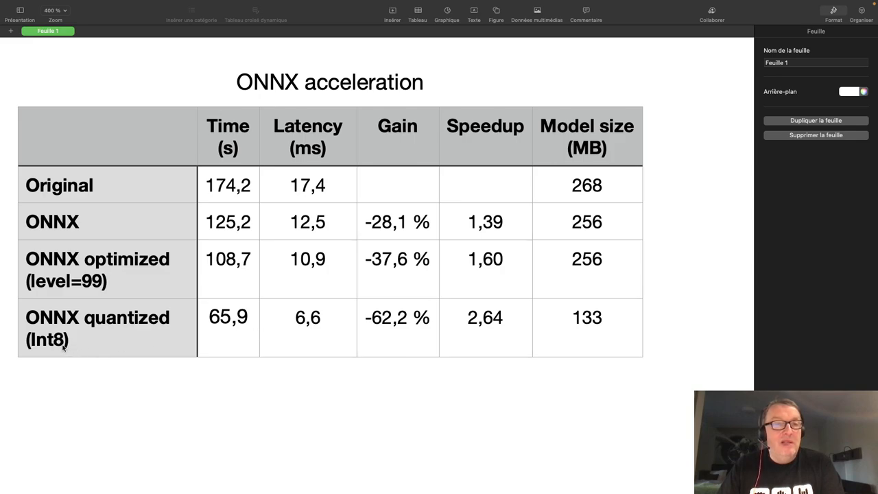
mouse_move(427, 351)
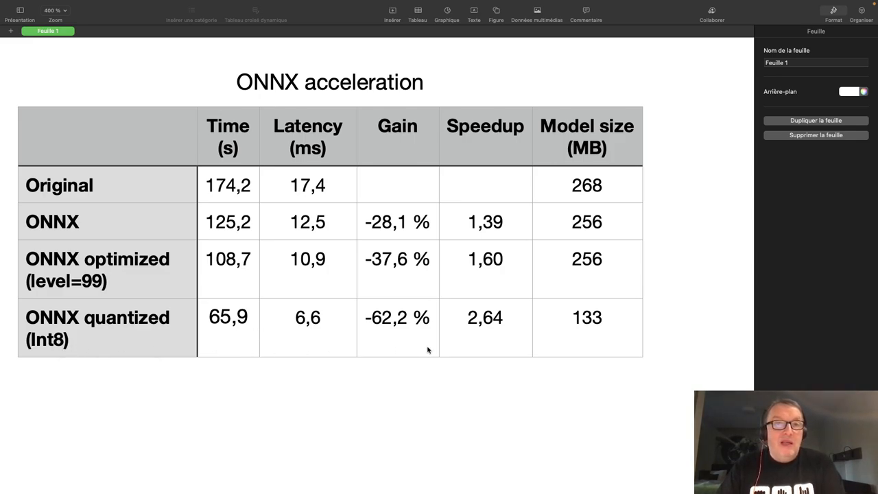
mouse_move(380, 329)
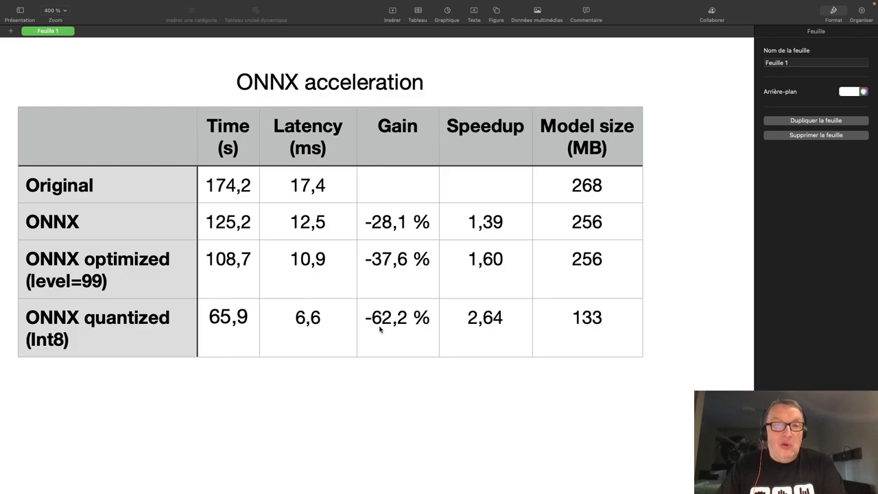
mouse_move(389, 331)
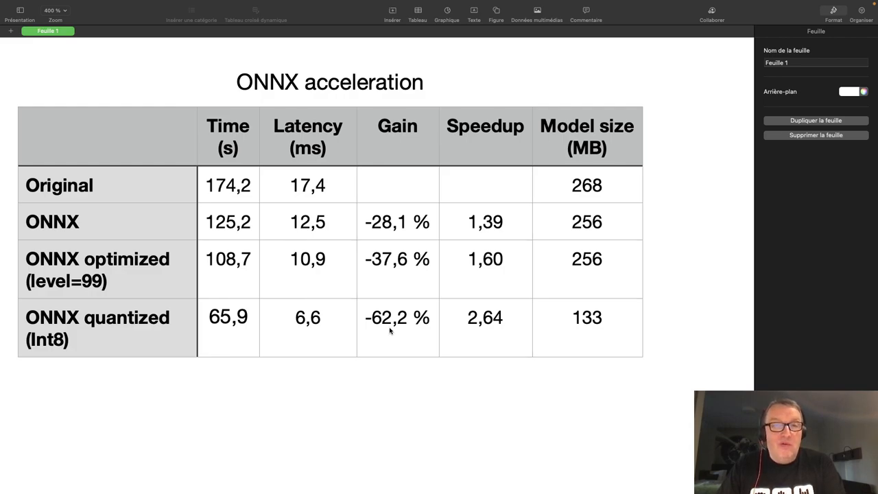
mouse_move(346, 198)
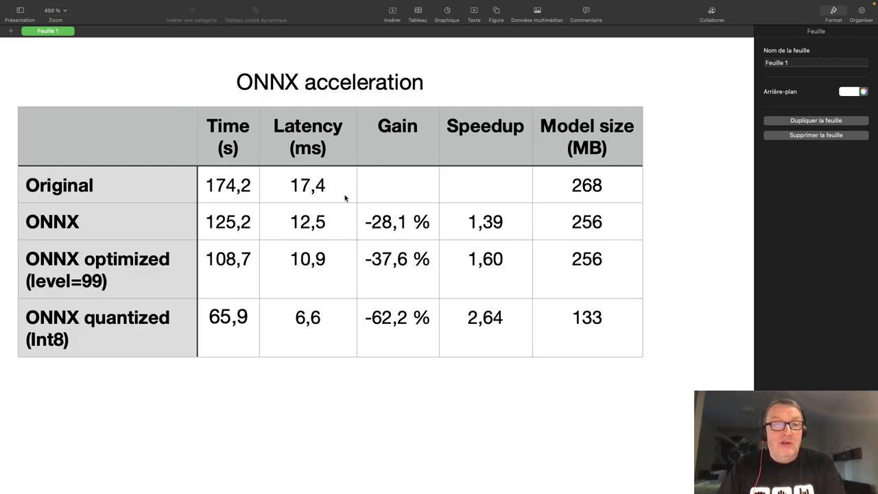
mouse_move(601, 298)
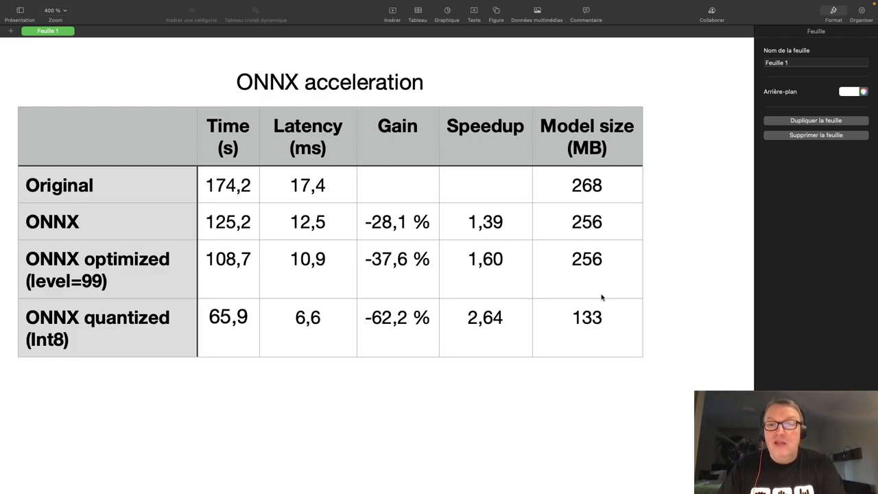
mouse_move(629, 334)
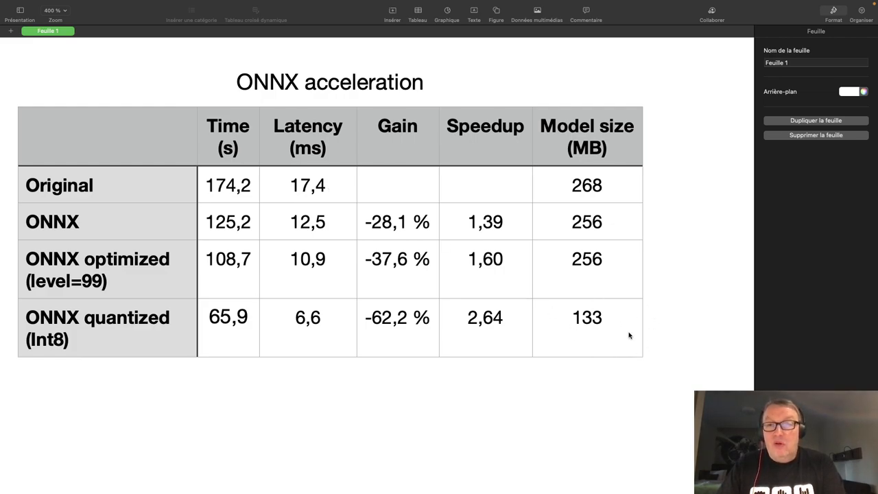